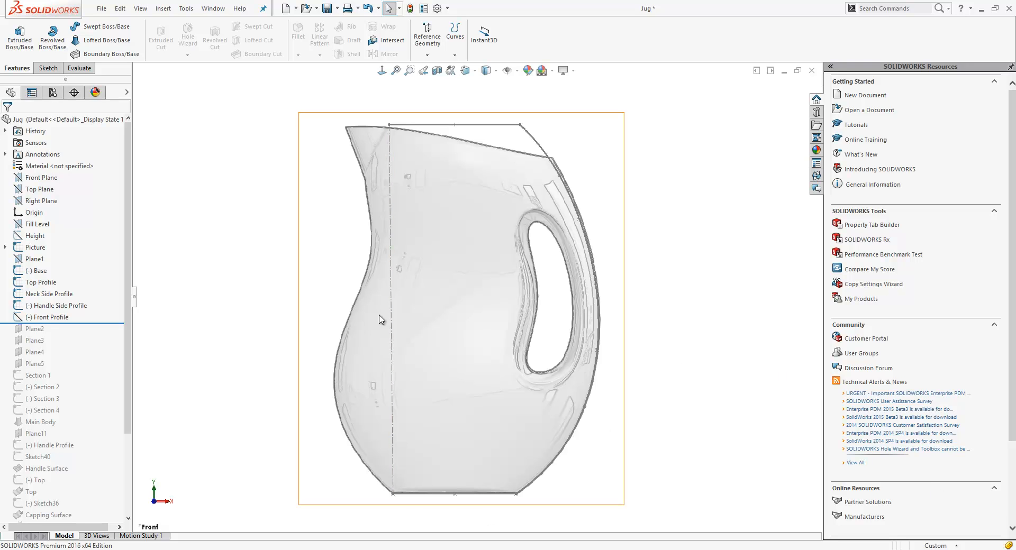
mouse_move(379, 304)
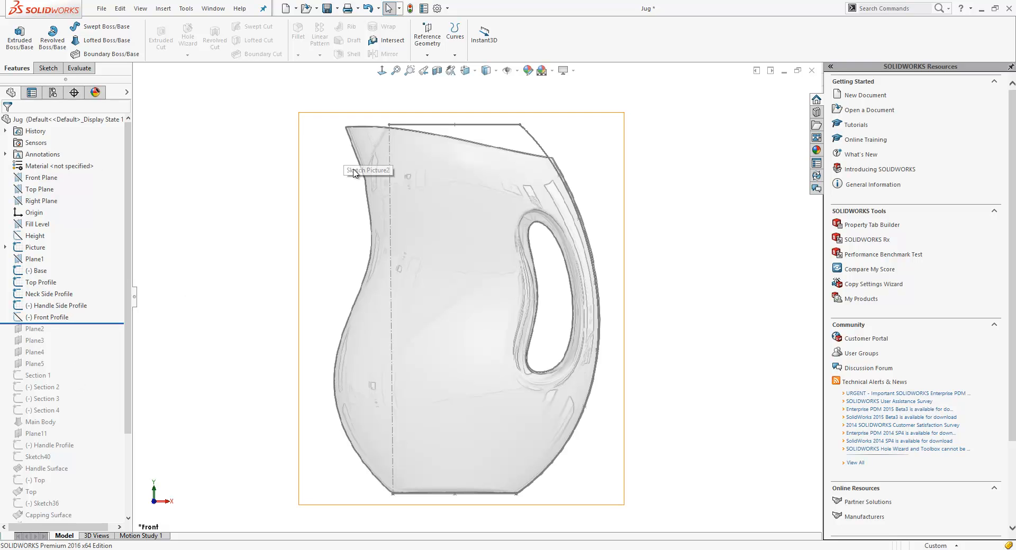
mouse_move(380, 220)
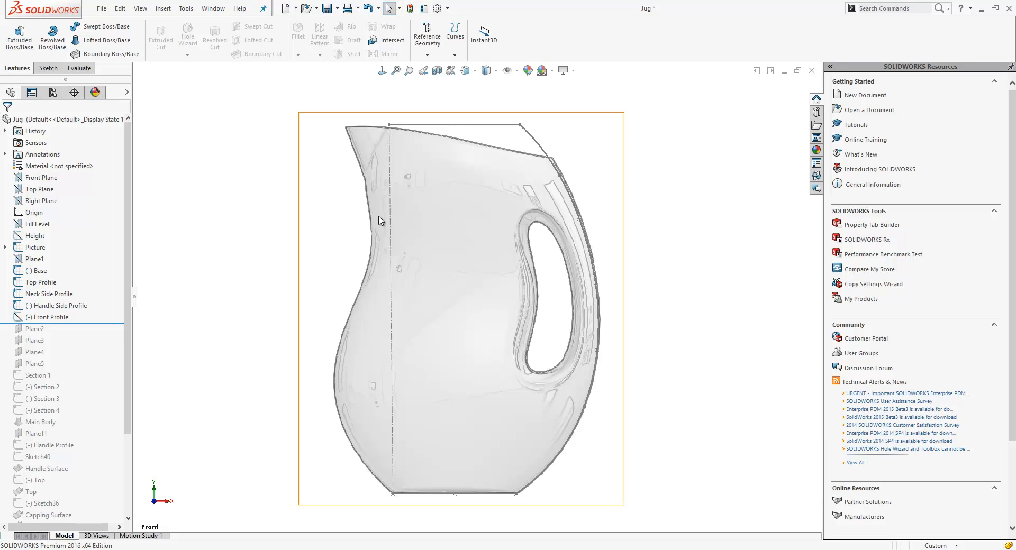
mouse_move(570, 342)
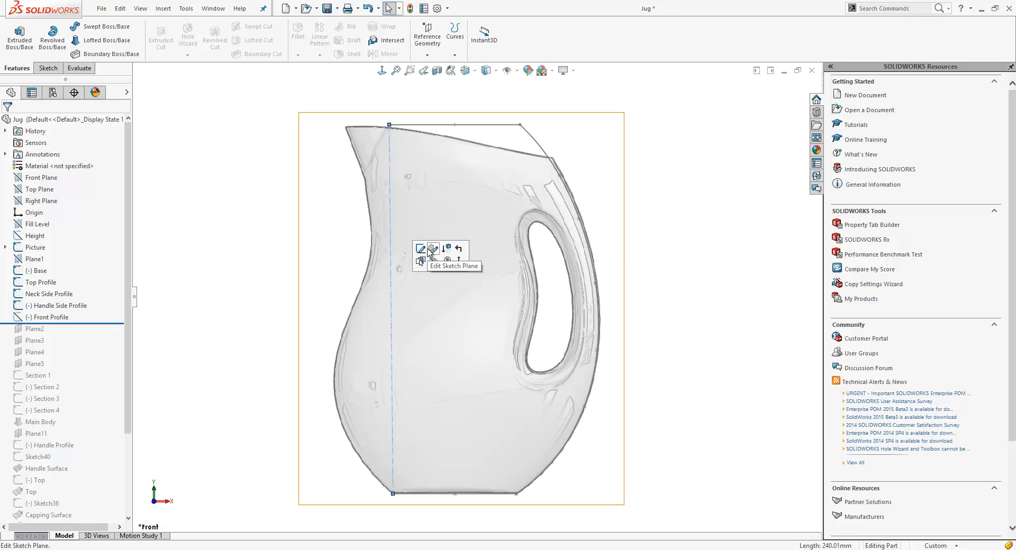
In the Neck Side Profile sketch, trace the neck-side curve with a Bezier style spline.
left_click(421, 250)
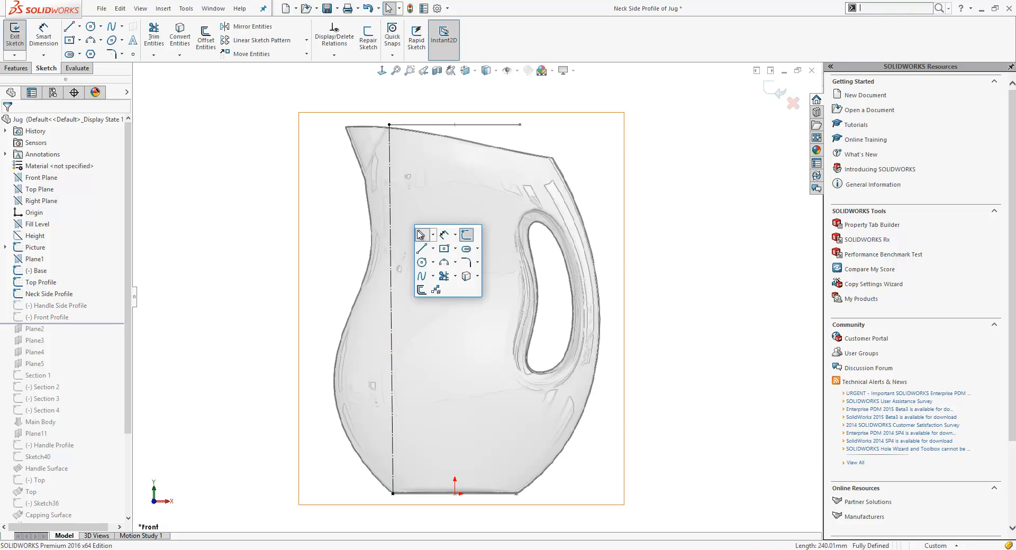
left_click(431, 276)
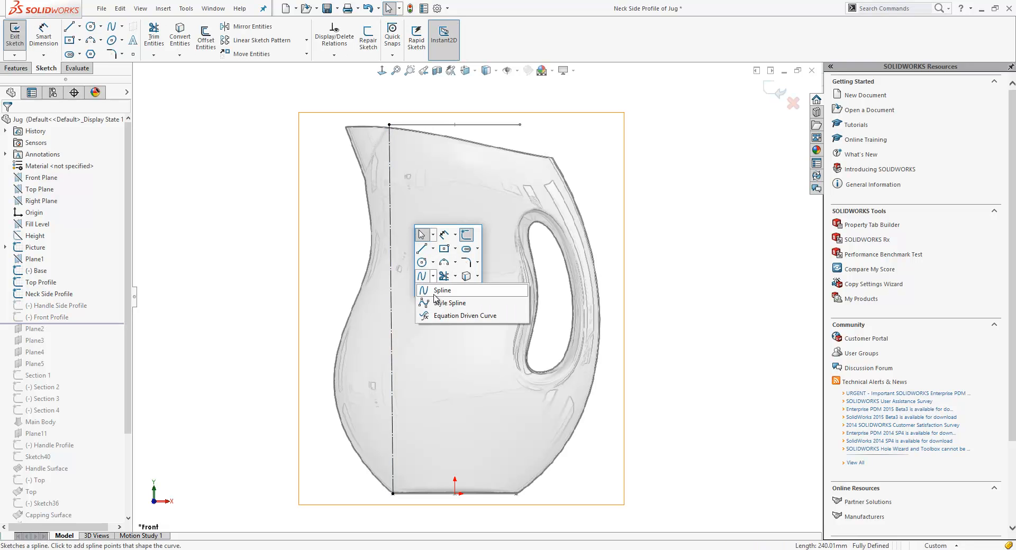
left_click(450, 303)
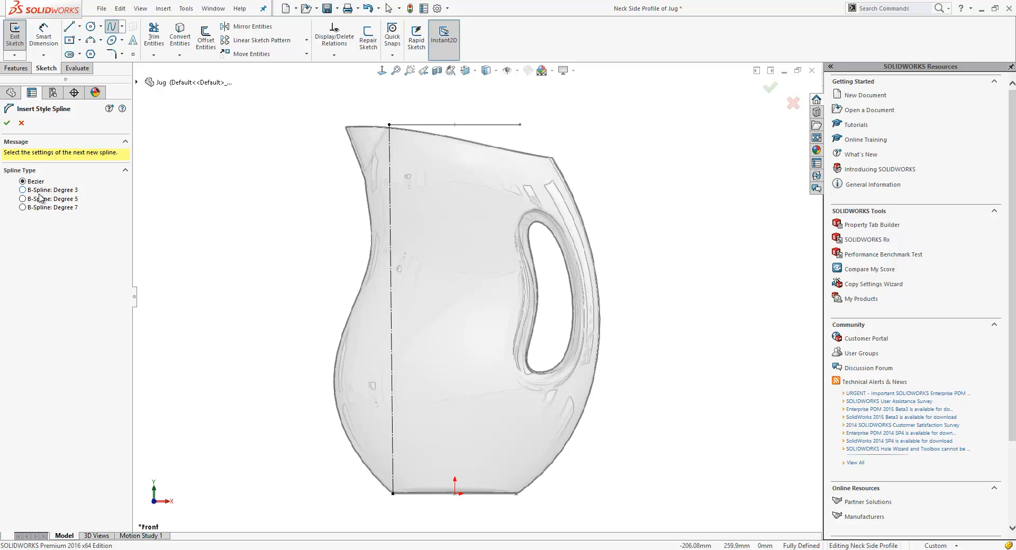
mouse_move(39, 211)
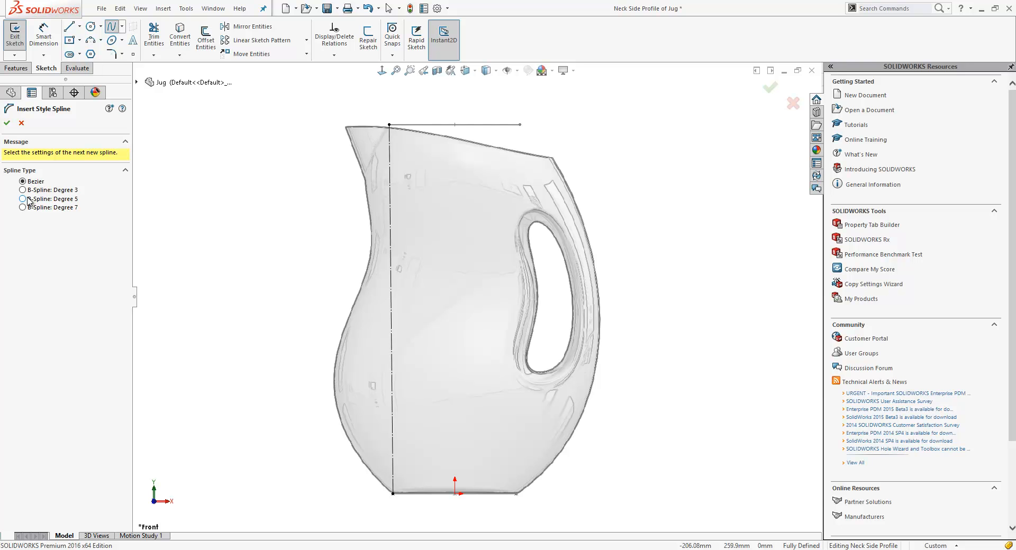
left_click(24, 199)
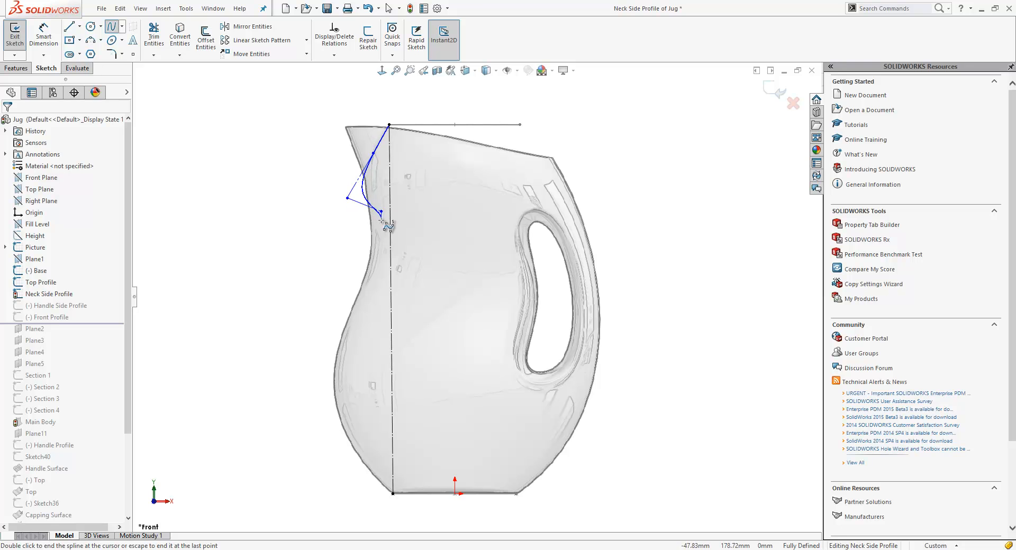
left_click(330, 361)
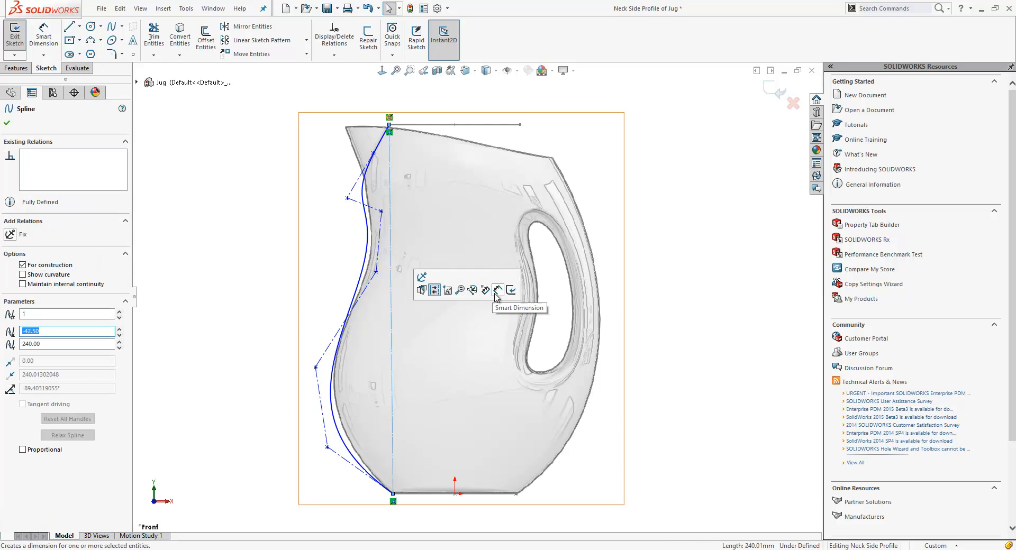
mouse_move(473, 291)
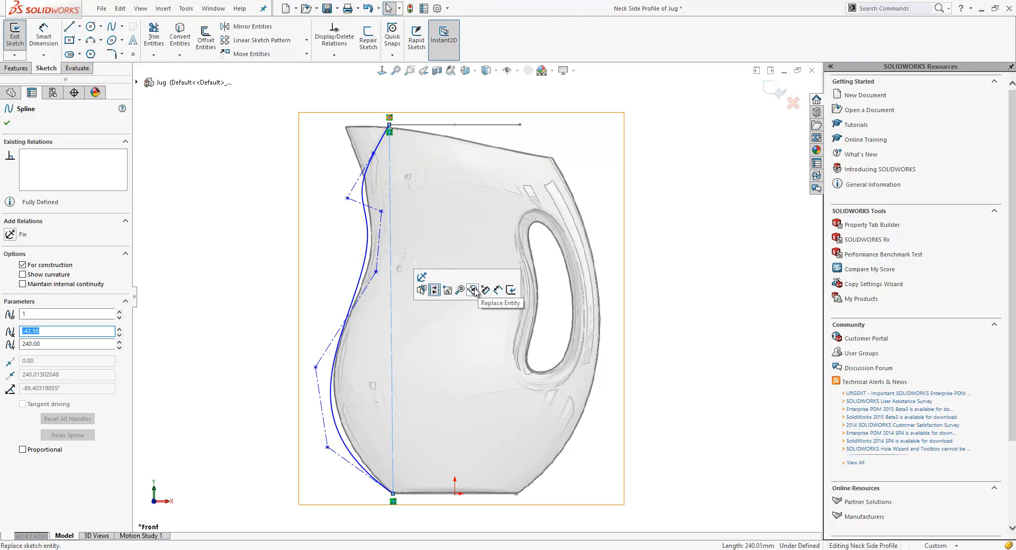
Replace the old neck spline with the style spline, deleting the original, and exit the sketch.
left_click(473, 290)
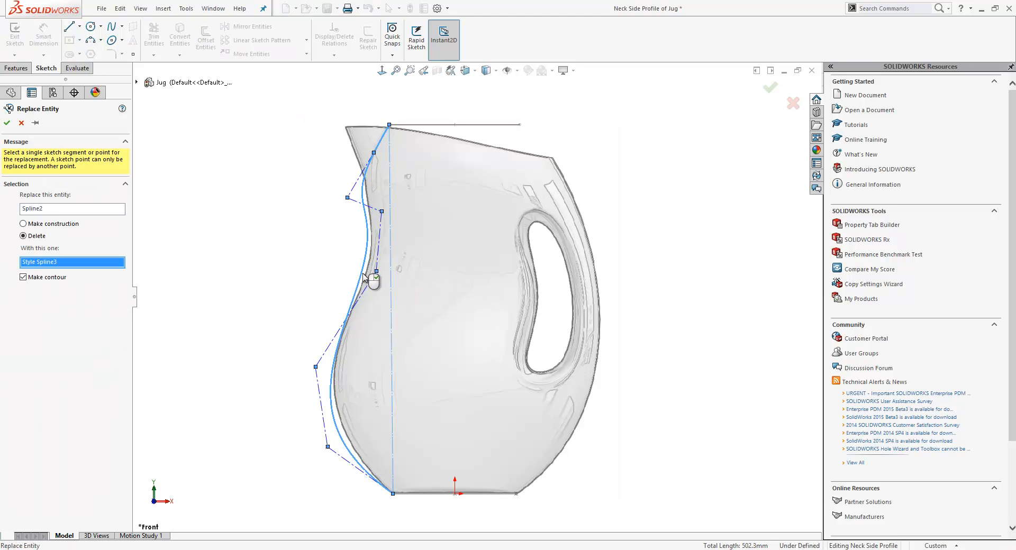
left_click(7, 123)
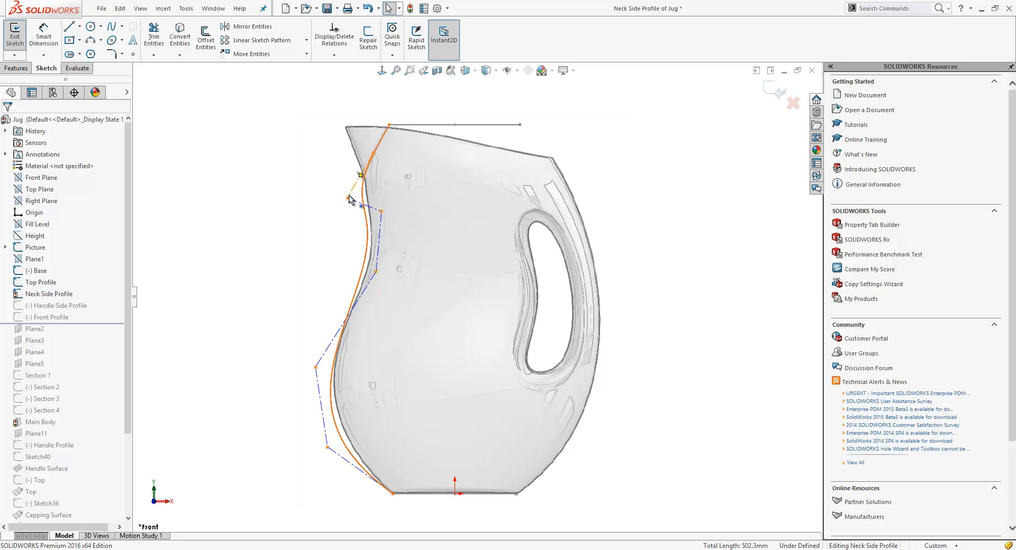
left_click(348, 199)
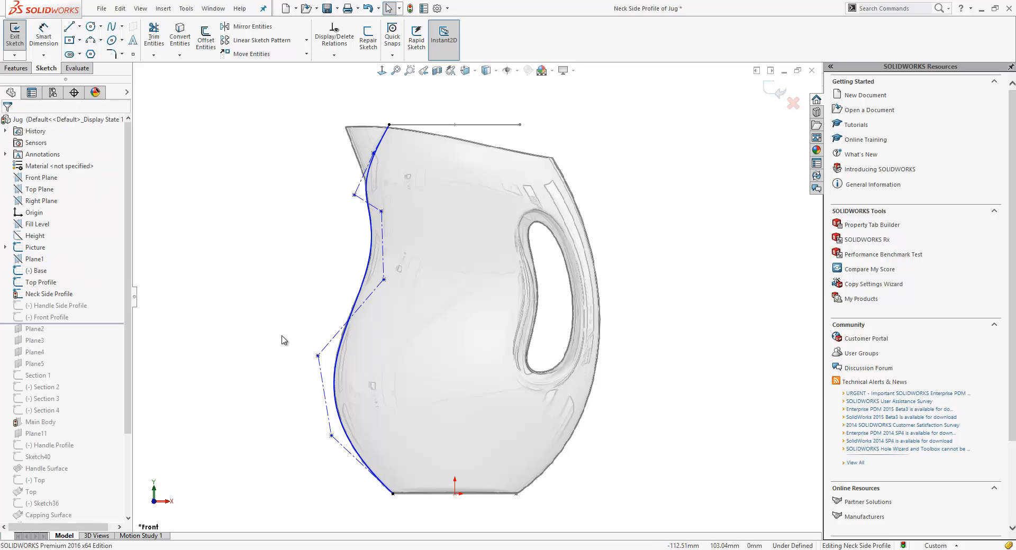
left_click(15, 33)
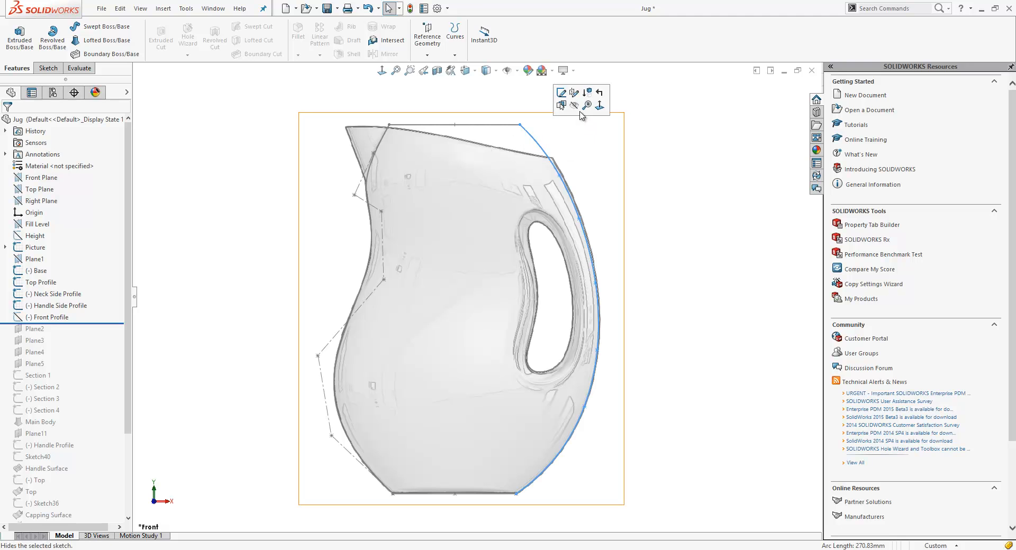
Convert the Handle Side Profile spline to a B-Spline style spline and drag a vertex outward.
left_click(561, 93)
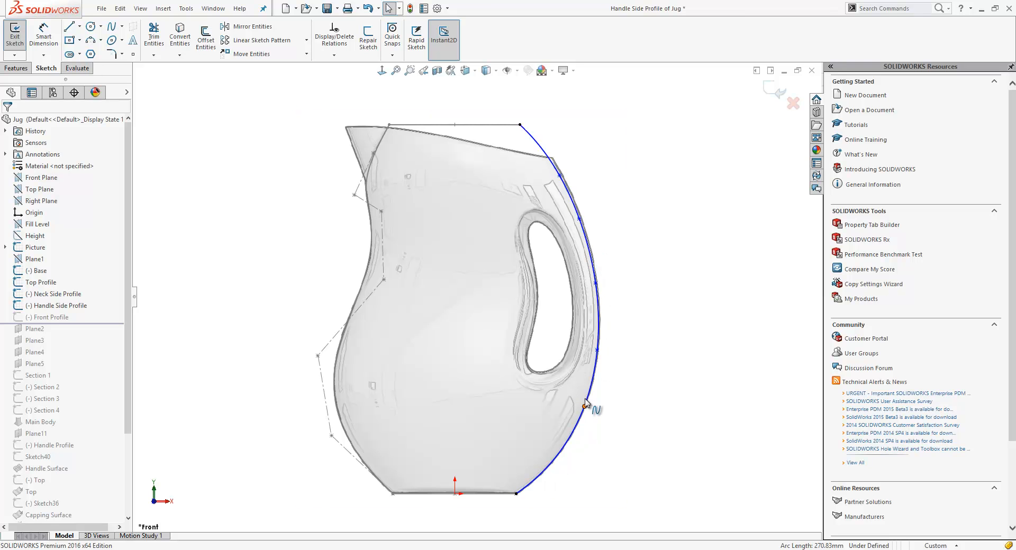
right_click(587, 407)
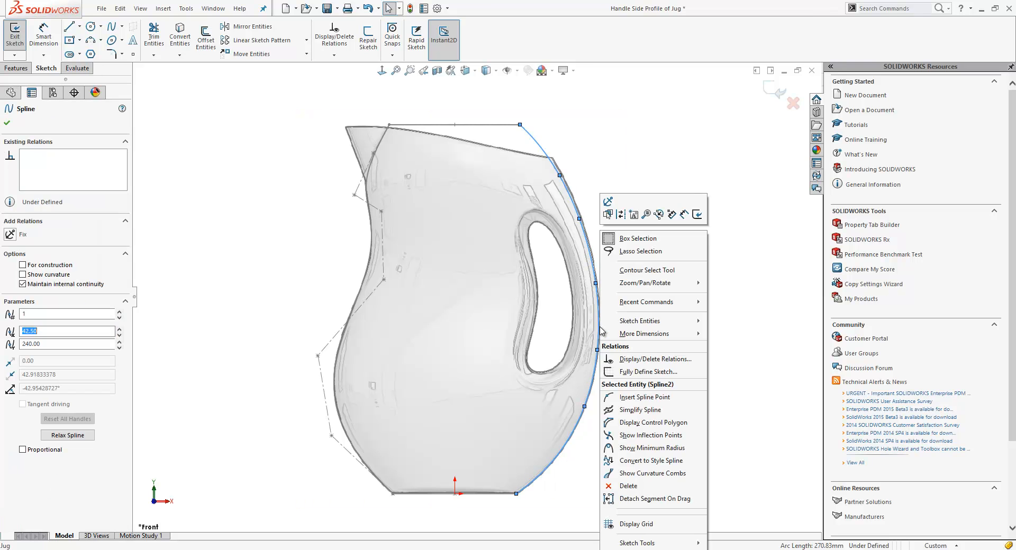
mouse_move(645, 435)
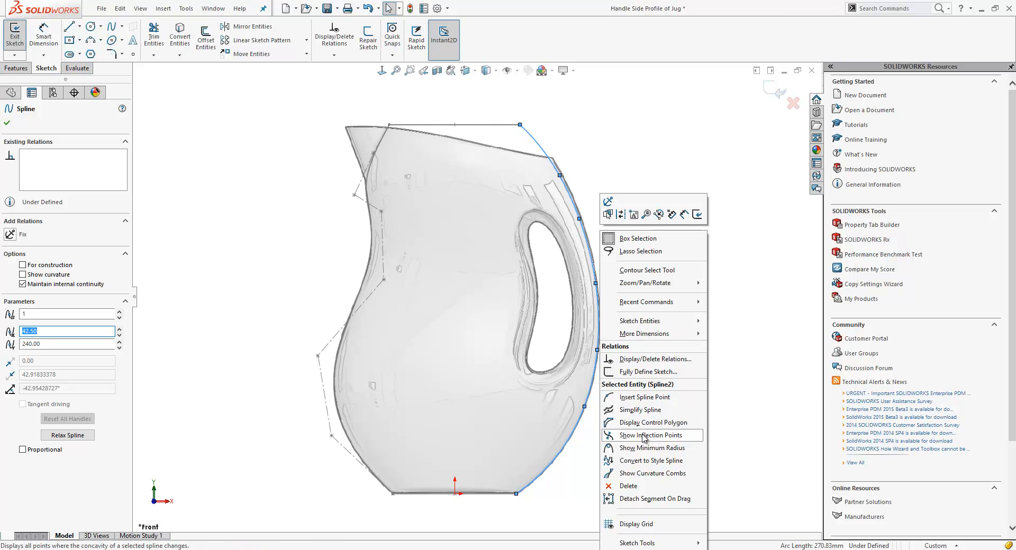
mouse_move(648, 461)
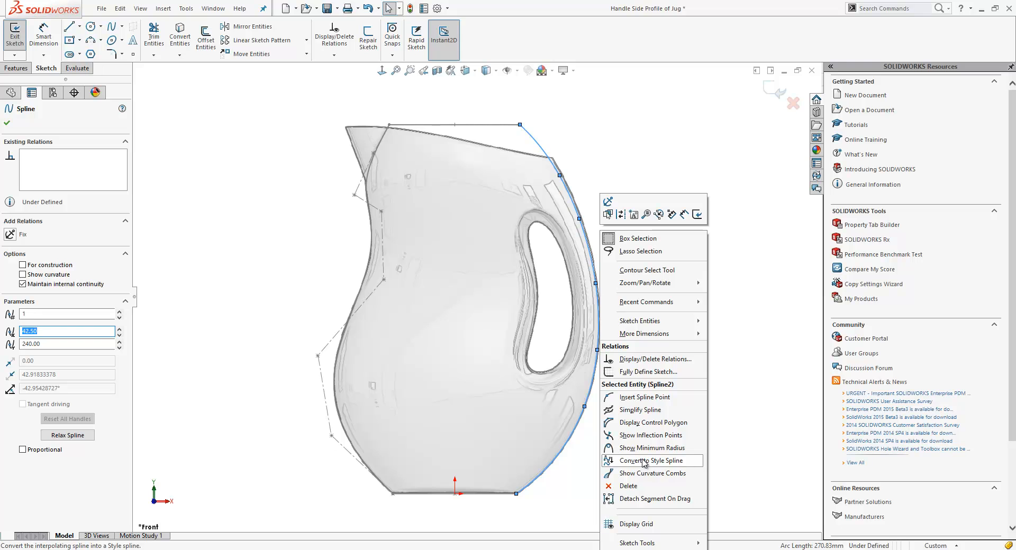
left_click(650, 461)
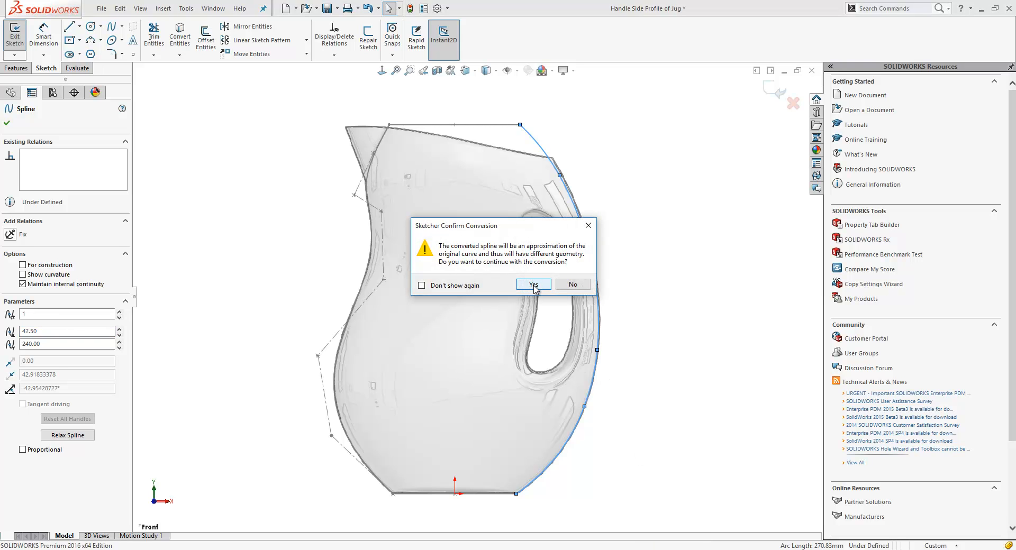
left_click(532, 285)
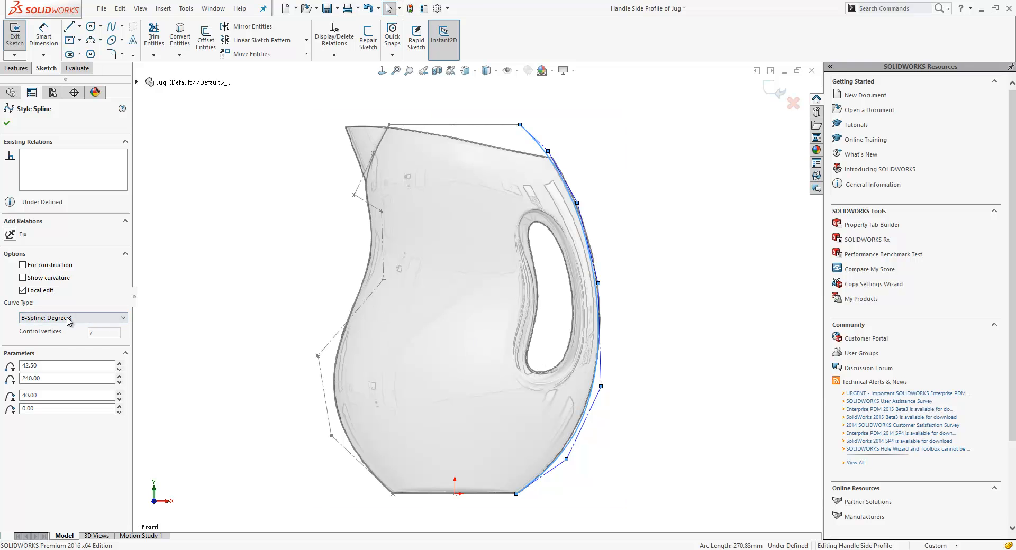
left_click(72, 317)
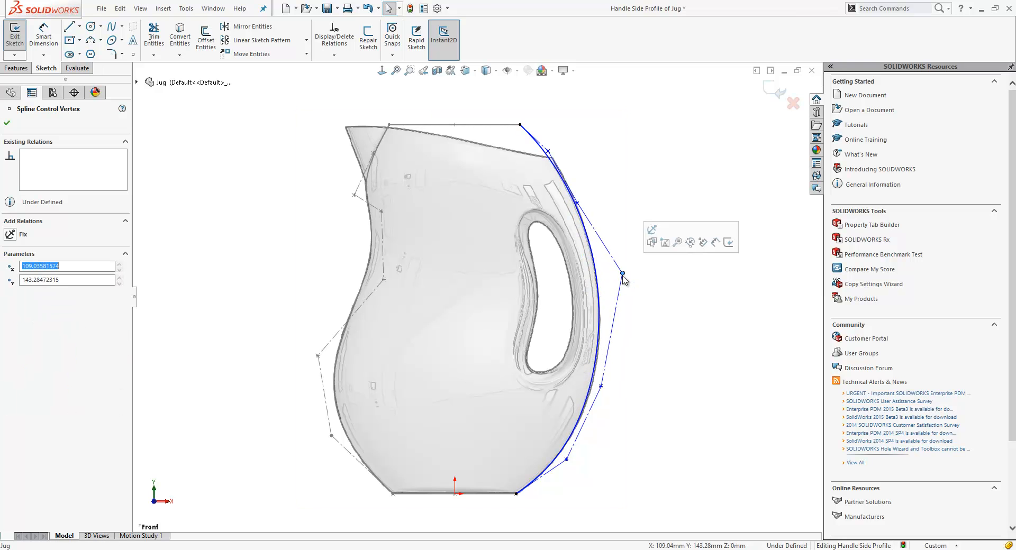
left_click_drag(622, 274, 608, 392)
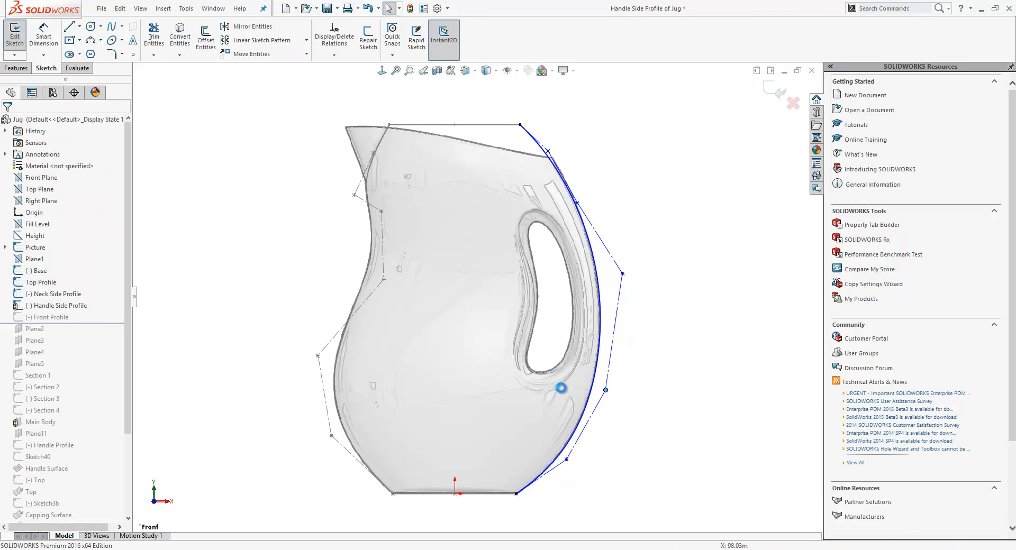
Exit the handle sketch and roll the feature history forward to the end.
left_click(15, 35)
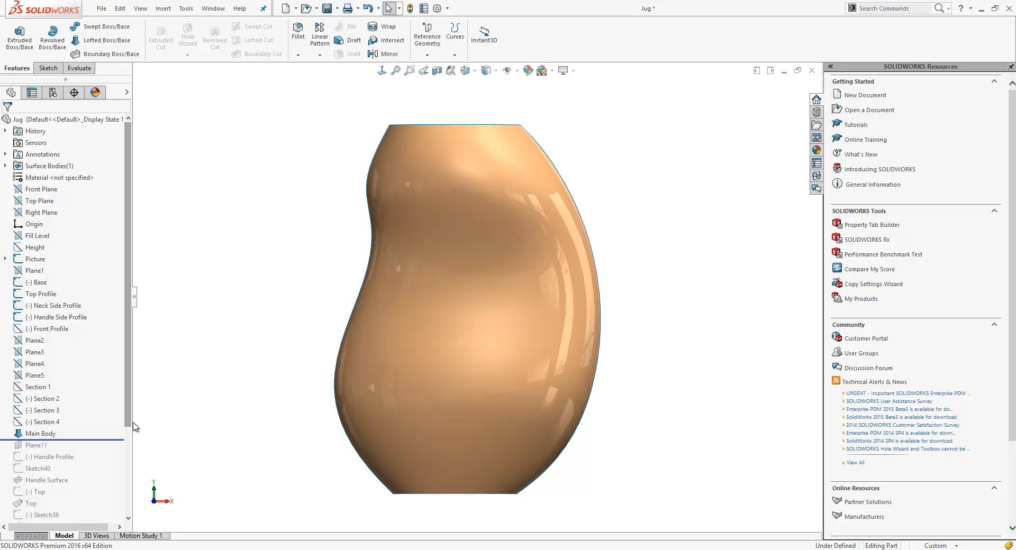
right_click(34, 258)
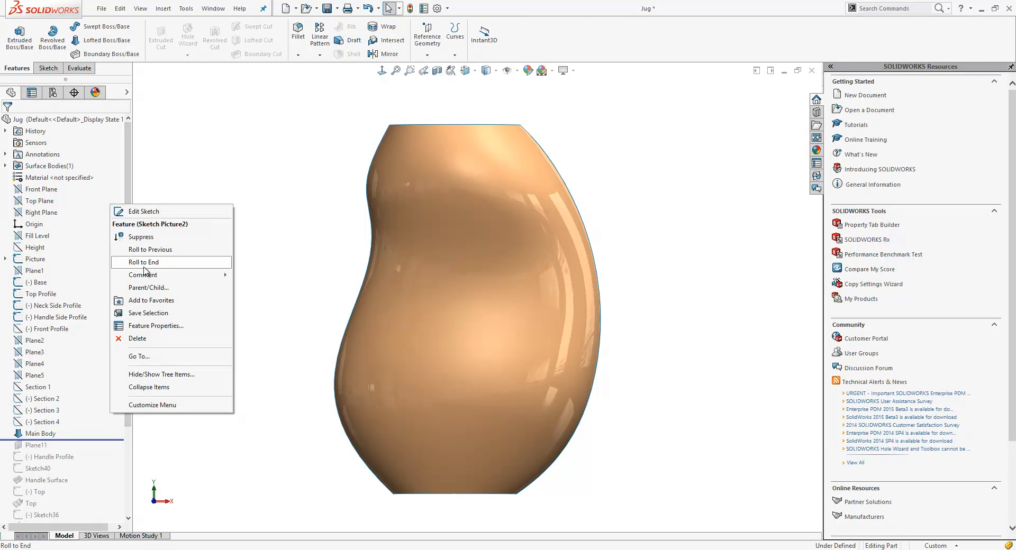
left_click(142, 262)
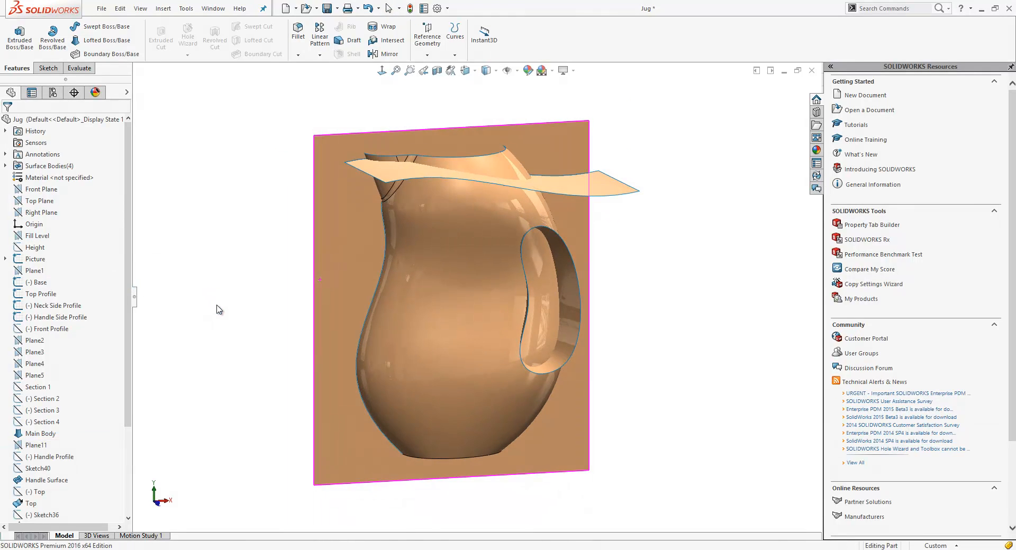
left_click(487, 70)
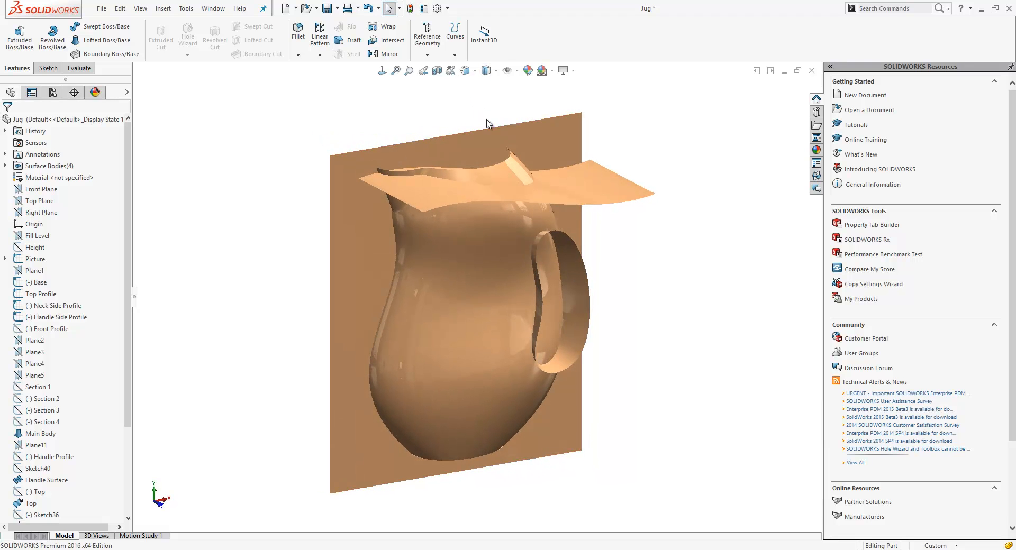
mouse_move(490, 130)
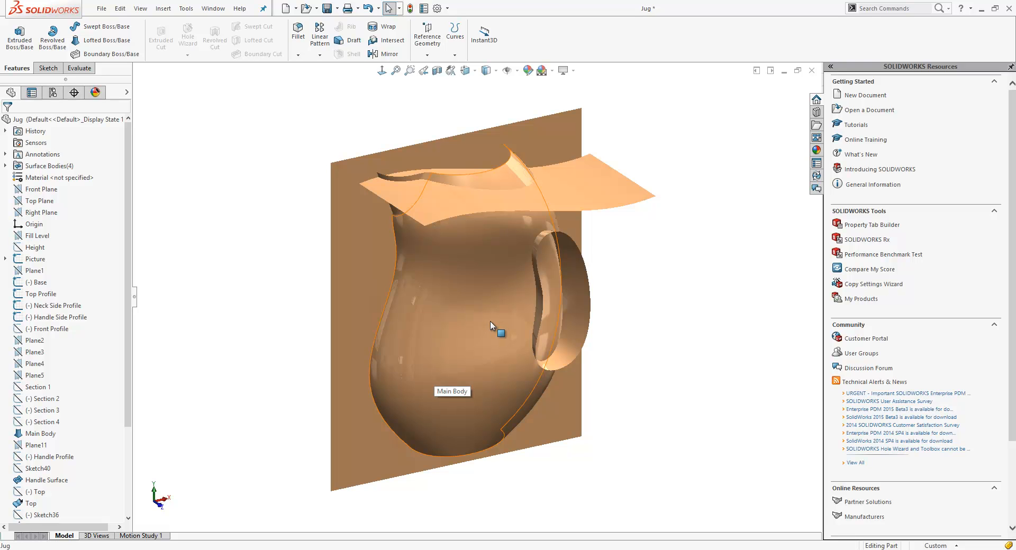
mouse_move(290, 256)
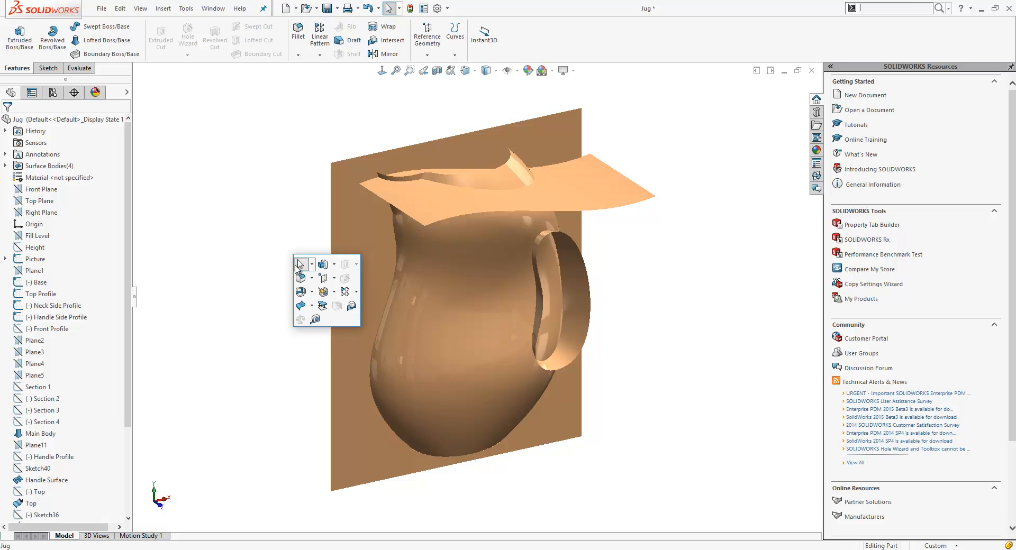
Start a mutual Trim Surface and keep the capping, top and handle surface pieces.
left_click(312, 292)
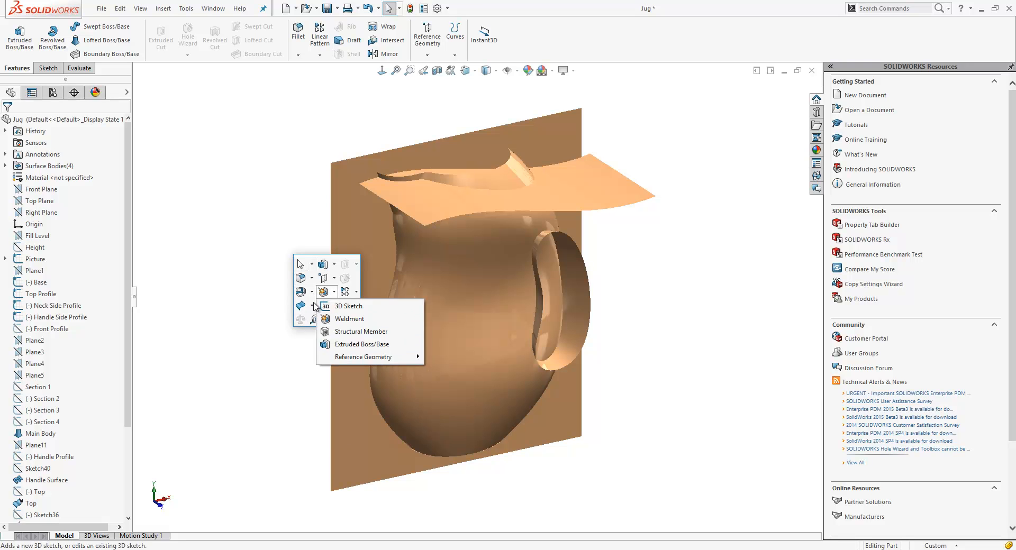
left_click(322, 304)
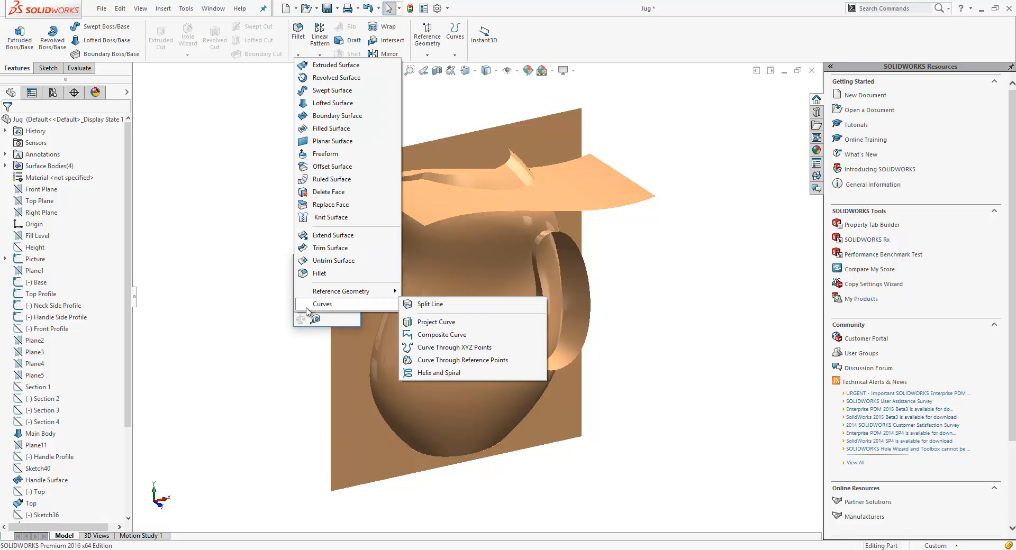
left_click(329, 248)
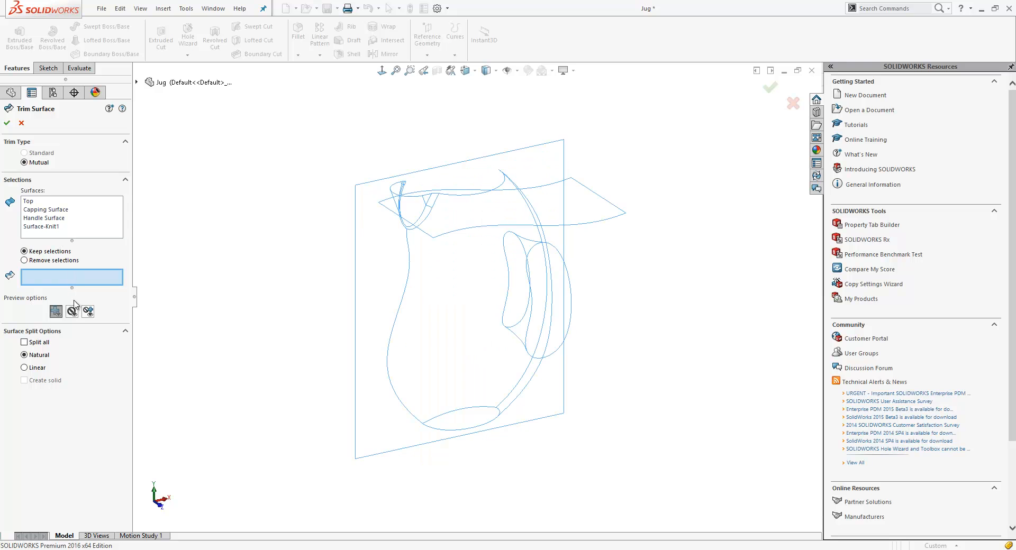
left_click(71, 312)
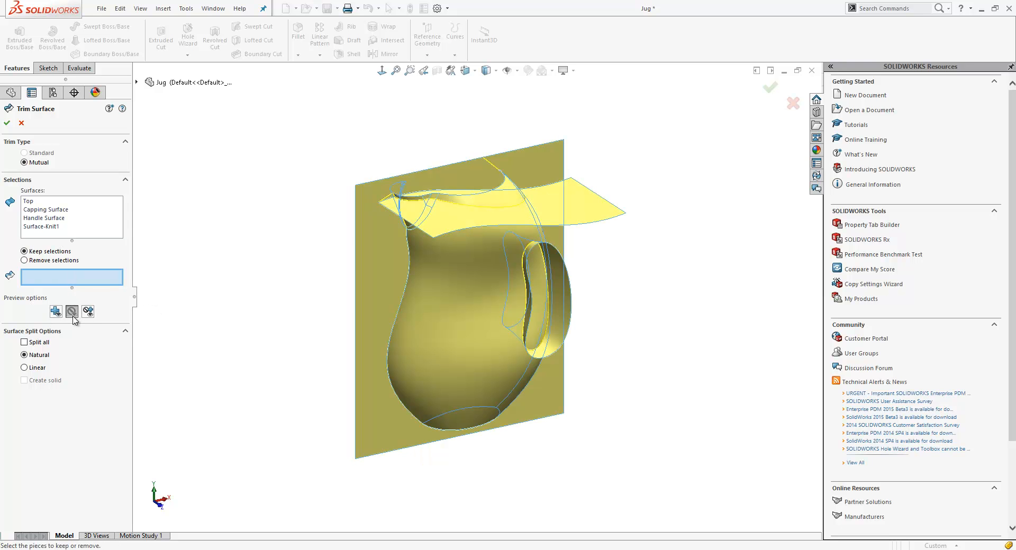
mouse_move(21, 306)
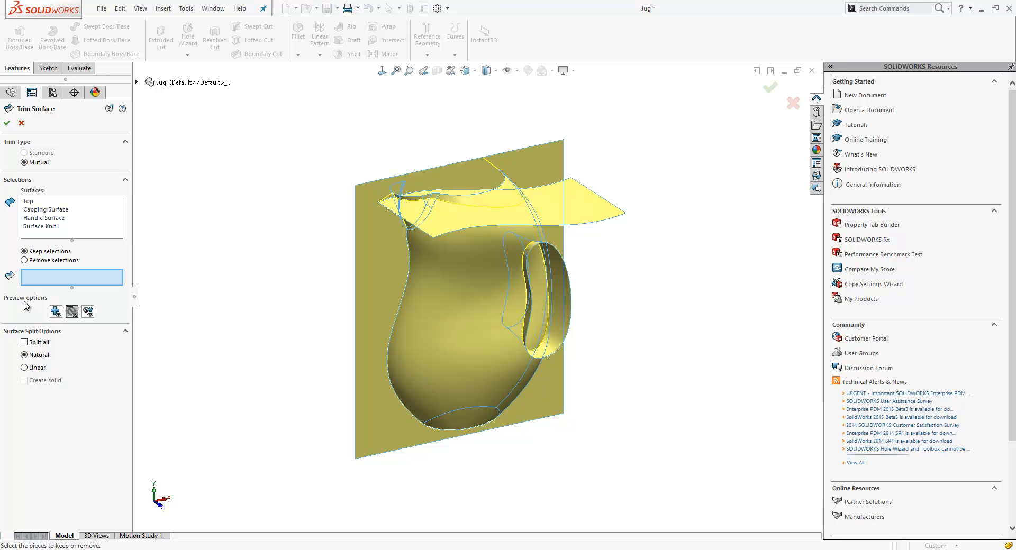
mouse_move(72, 312)
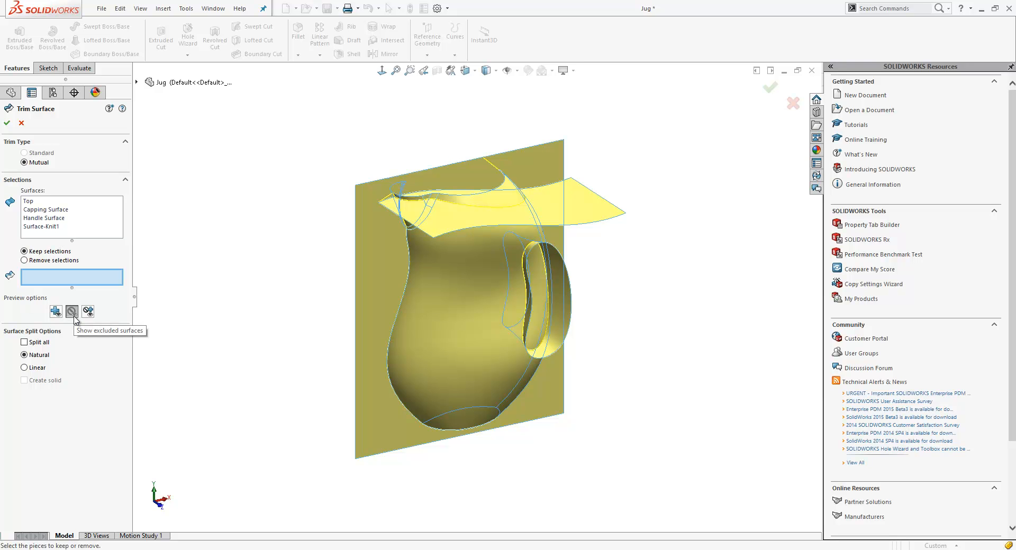
mouse_move(72, 311)
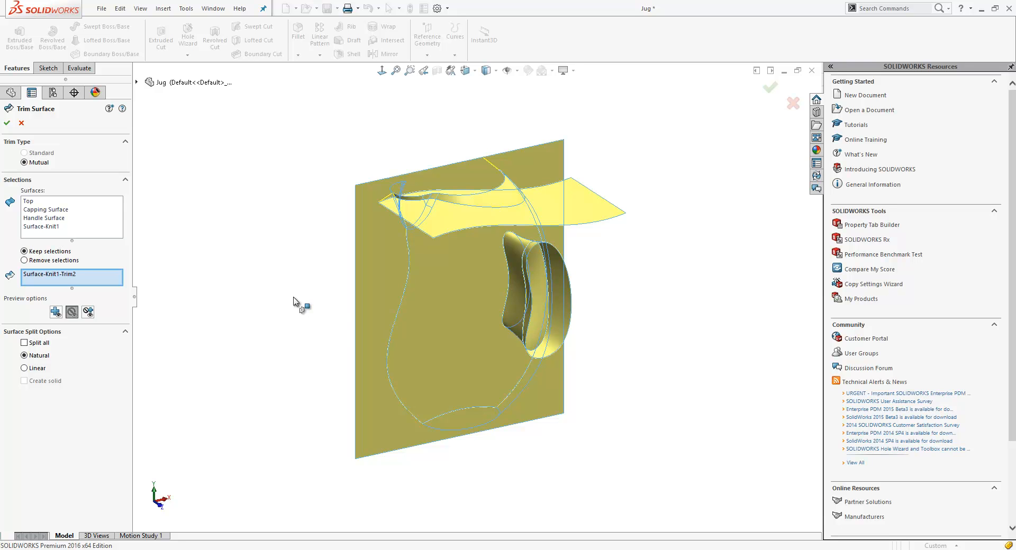
left_click(422, 324)
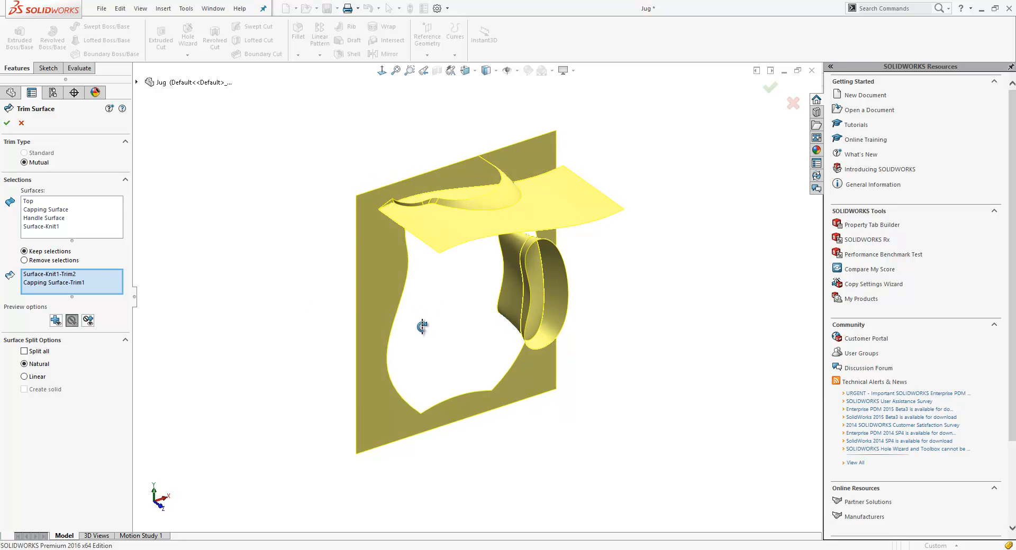
left_click(512, 298)
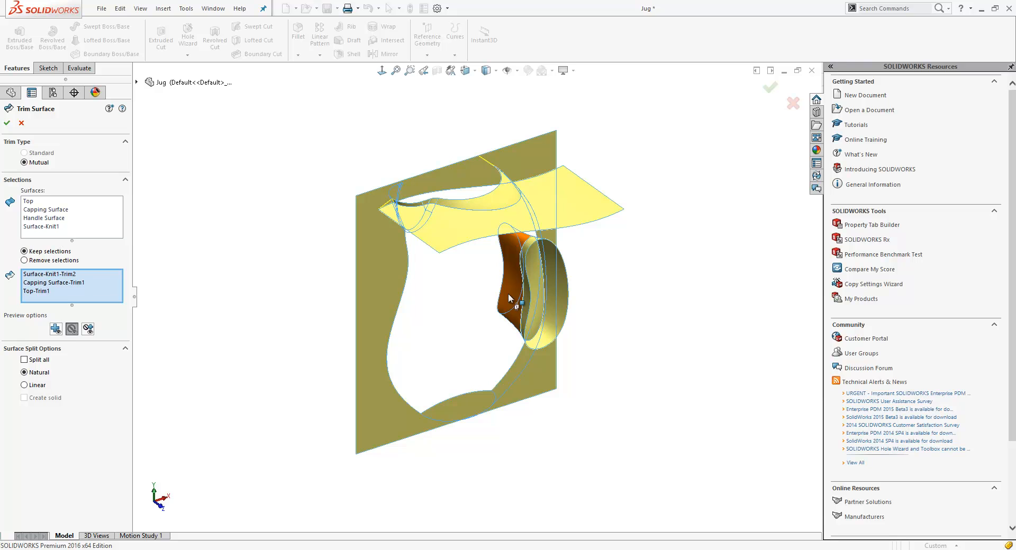
left_click(508, 298)
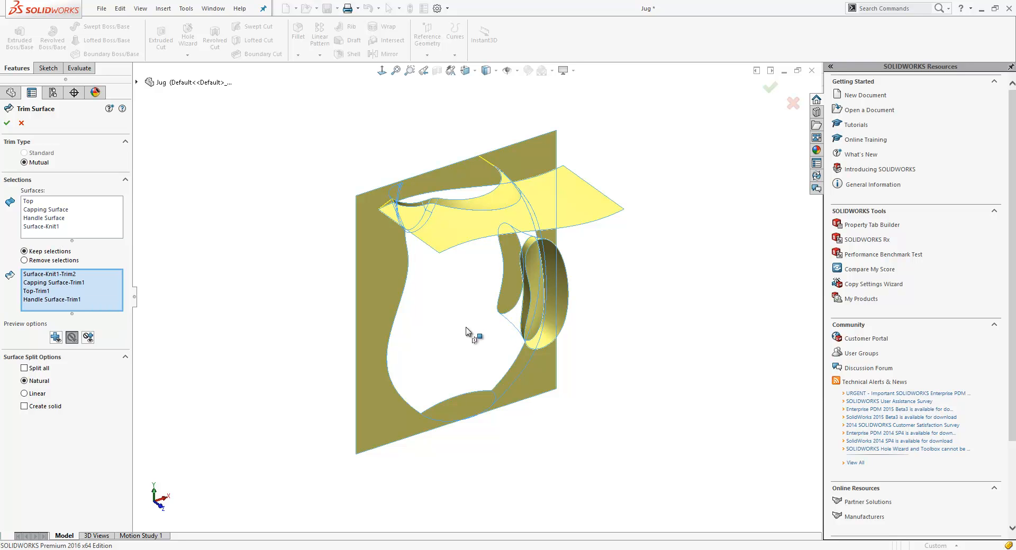
mouse_move(56, 337)
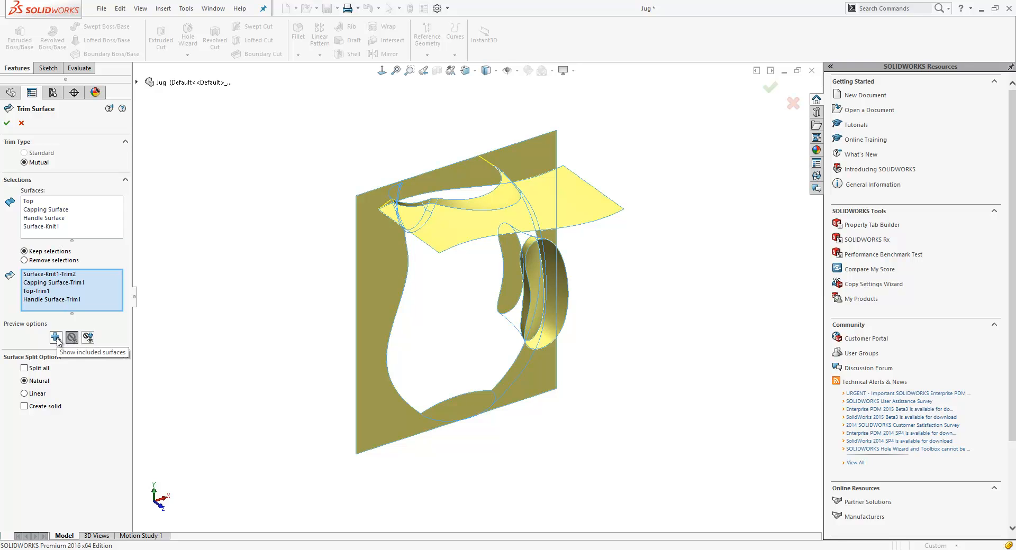
Compare kept and removed pieces in the preview, then create the solid body.
left_click(55, 338)
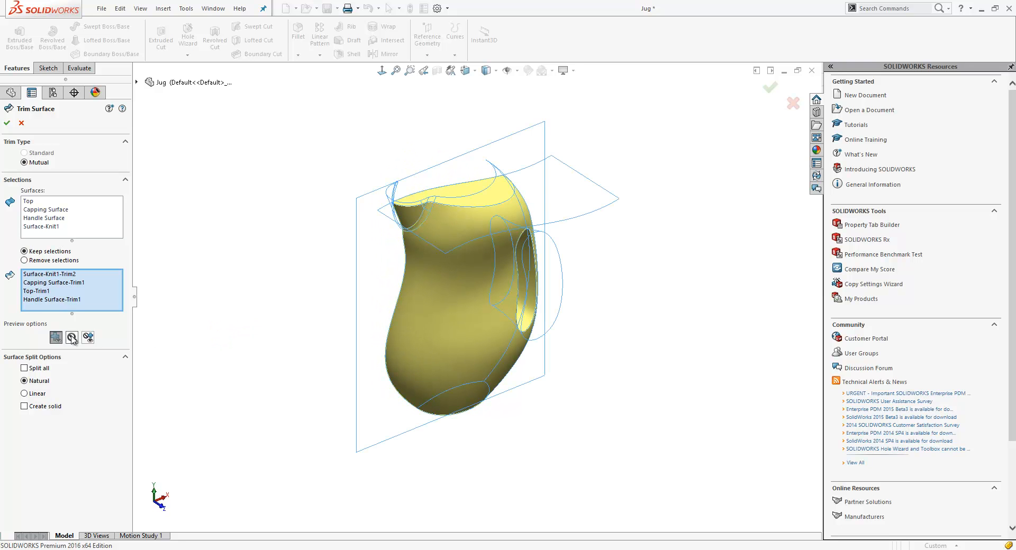
mouse_move(89, 338)
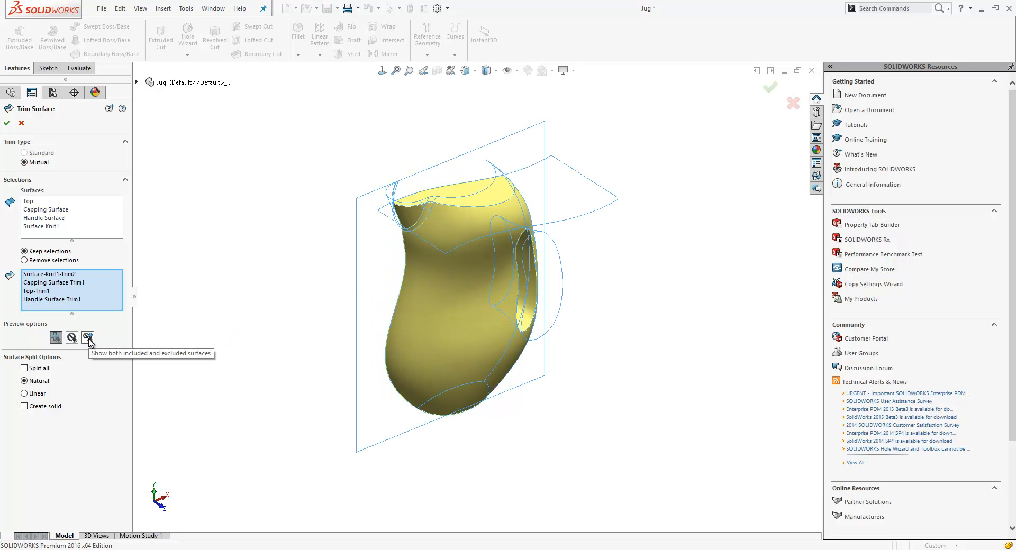
left_click(88, 338)
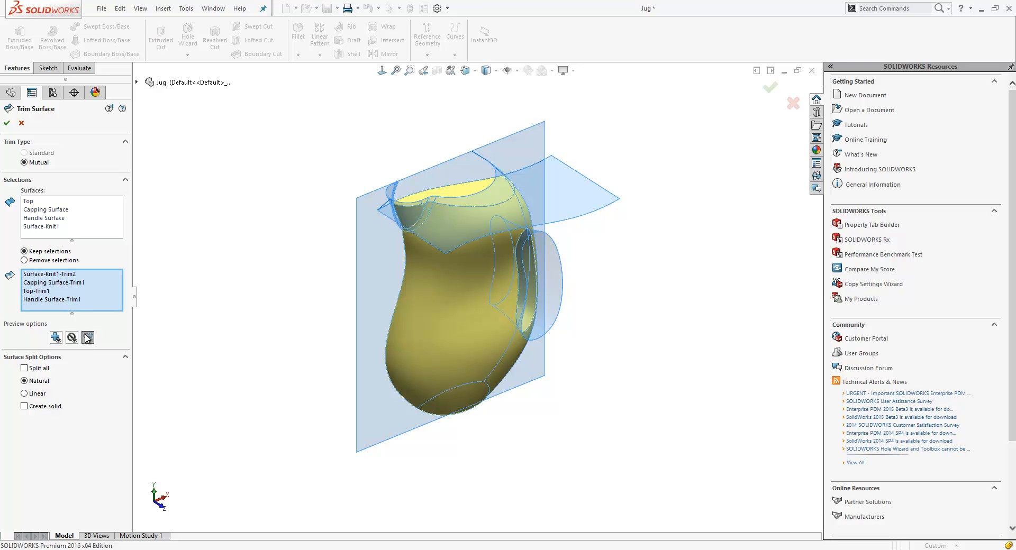
left_click(72, 337)
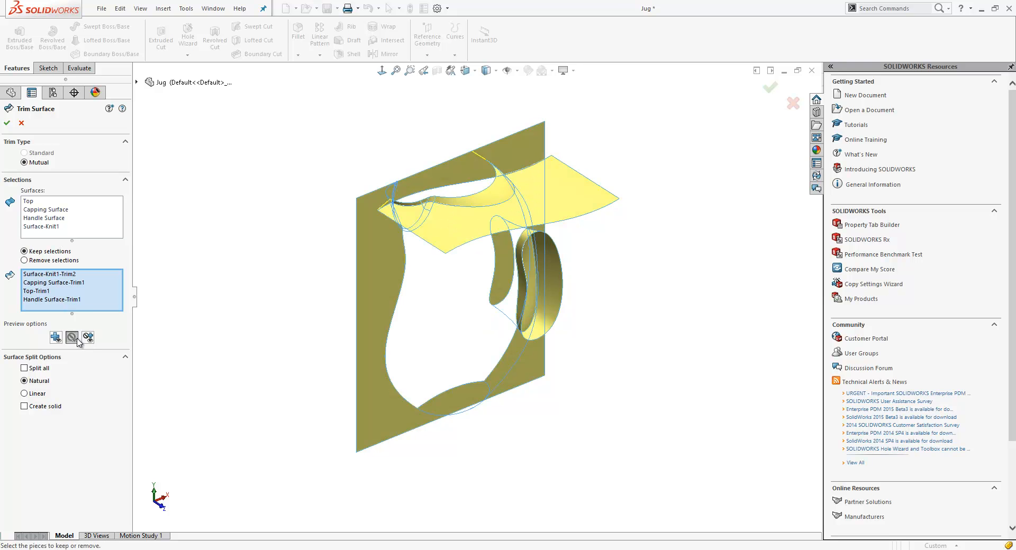
left_click(55, 337)
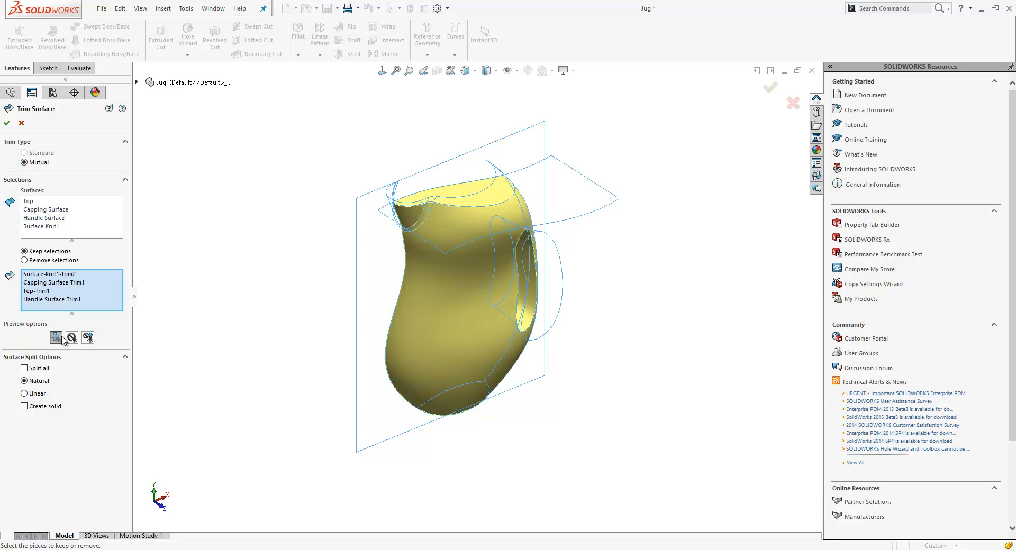
mouse_move(71, 337)
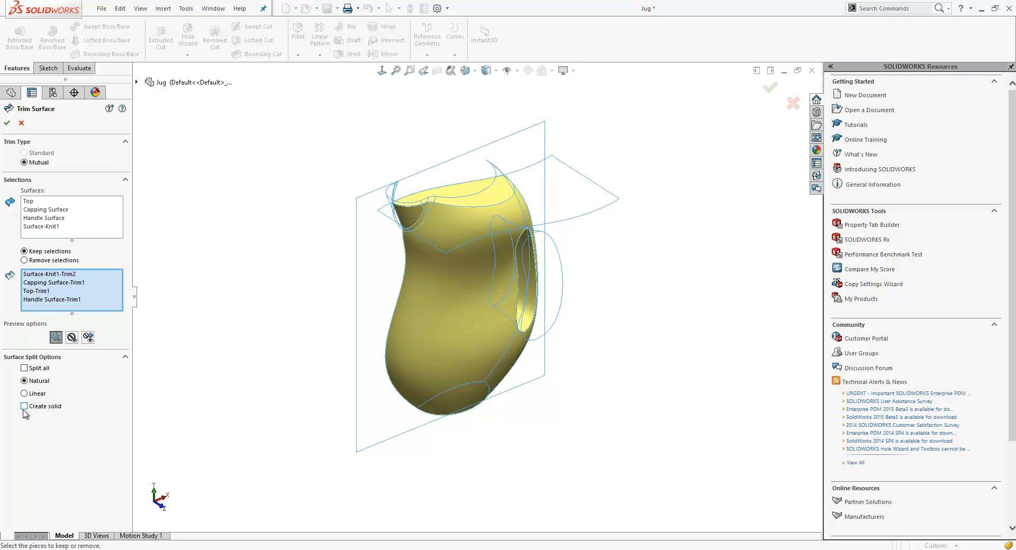
mouse_move(26, 415)
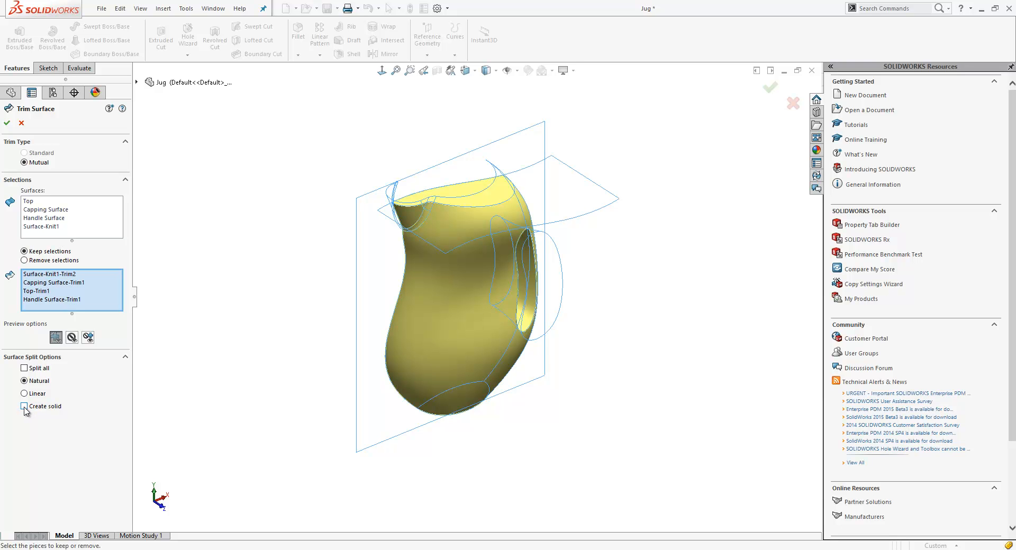
left_click(25, 406)
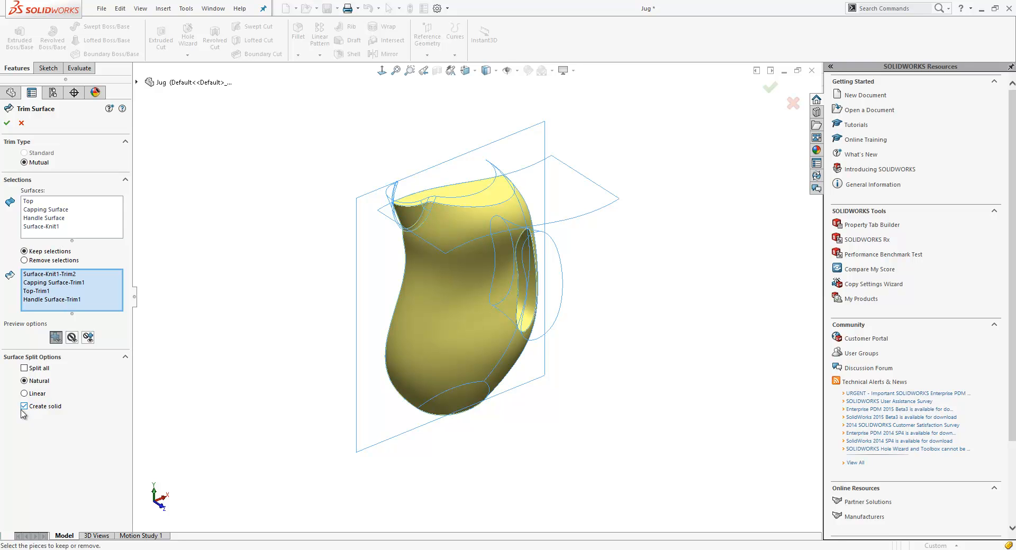
left_click(6, 123)
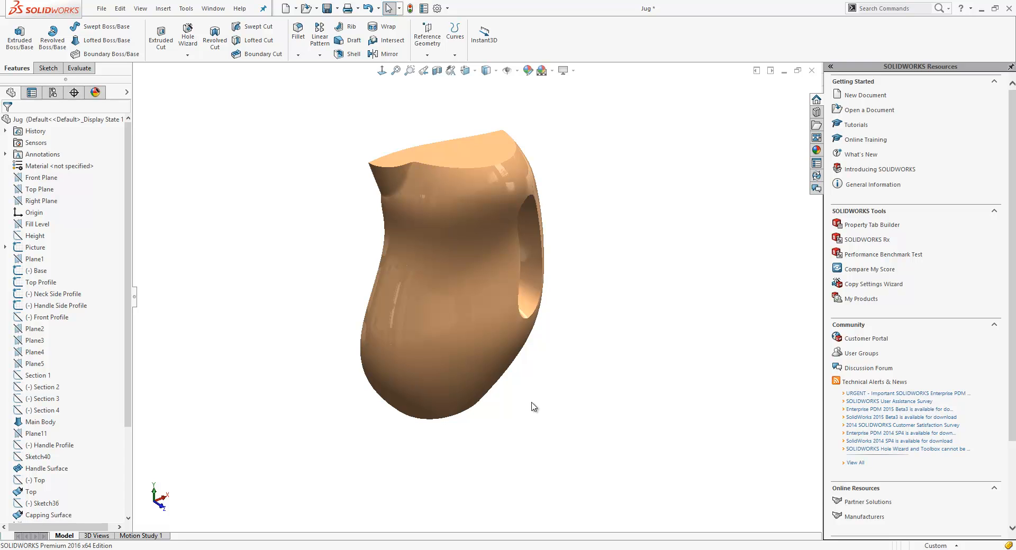
Fillet the jug's bottom edge: constant size, asymmetric 8 mm / 10 mm, curvature continuous.
left_click(298, 35)
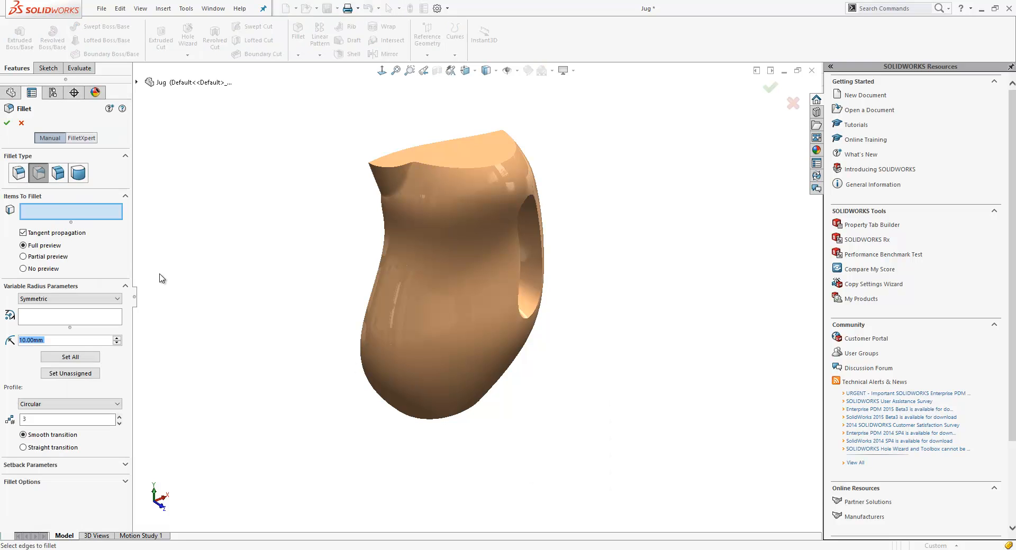
left_click(18, 172)
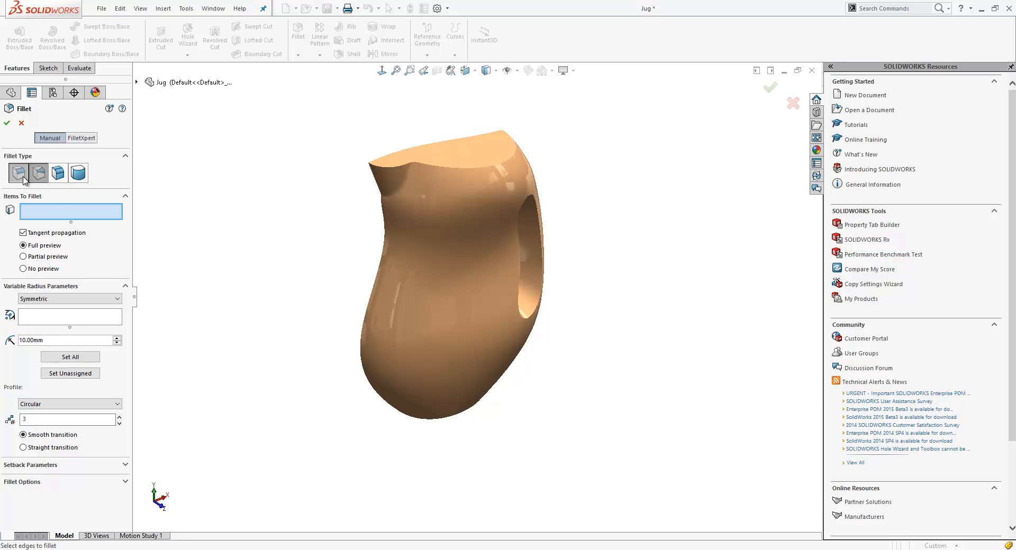
left_click(38, 173)
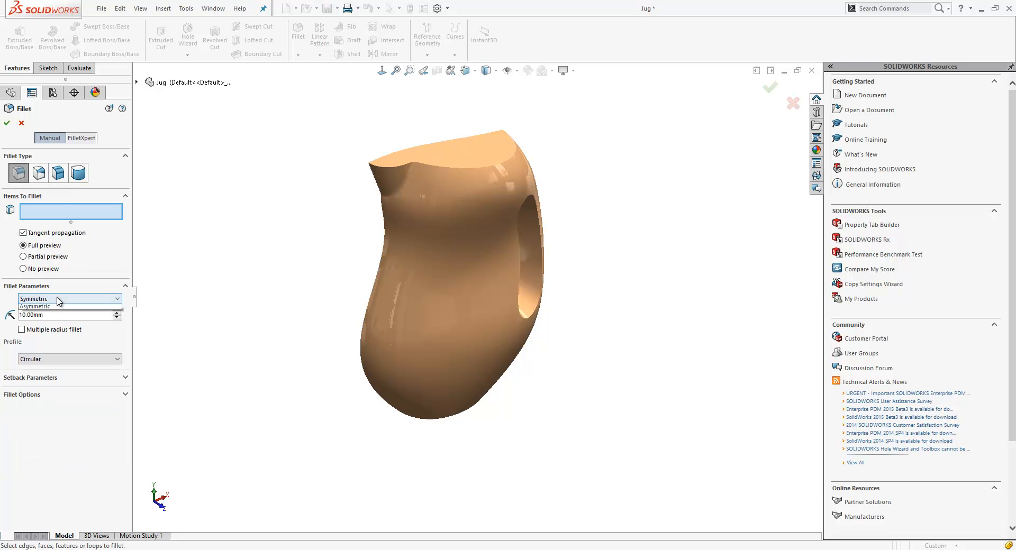
left_click(35, 306)
type("8")
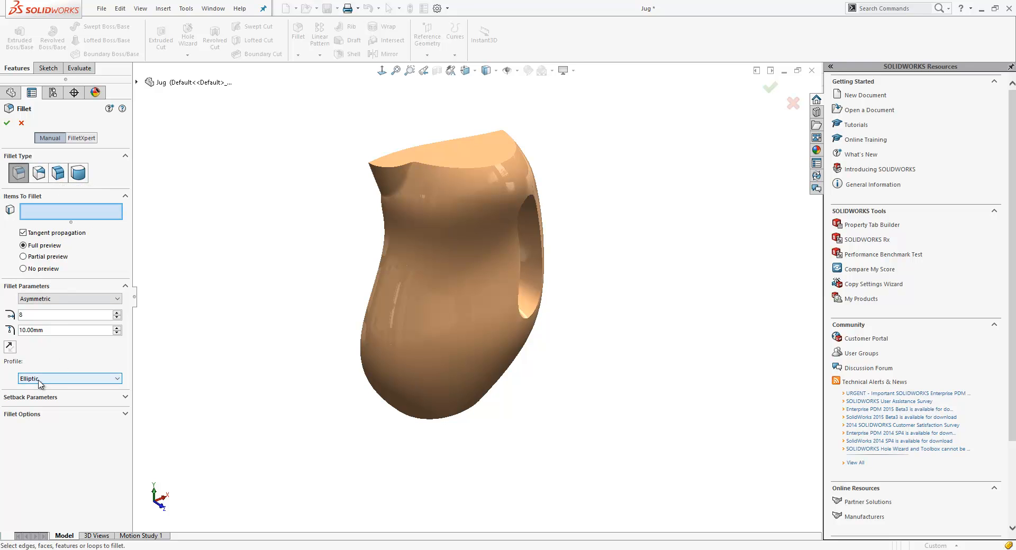
mouse_move(71, 381)
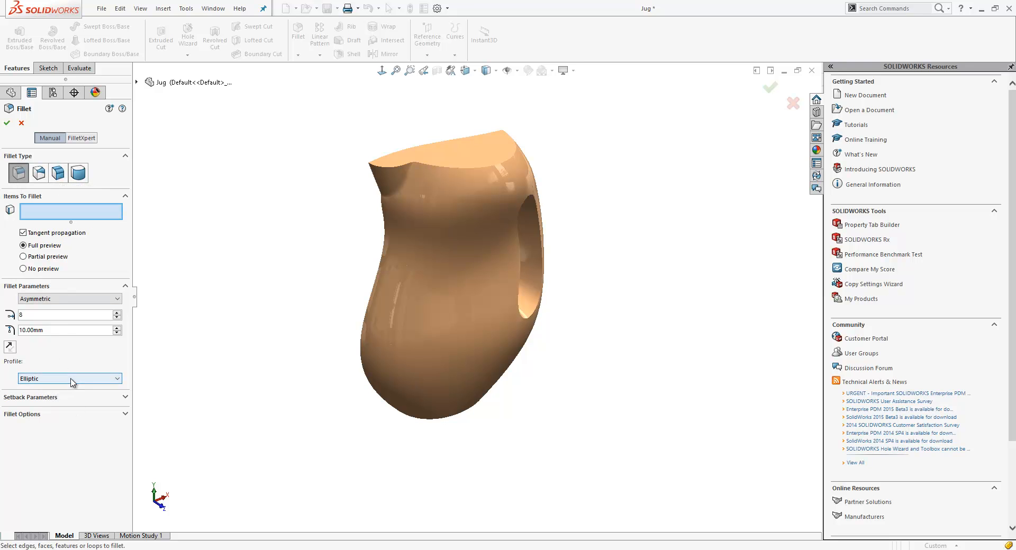
left_click(69, 378)
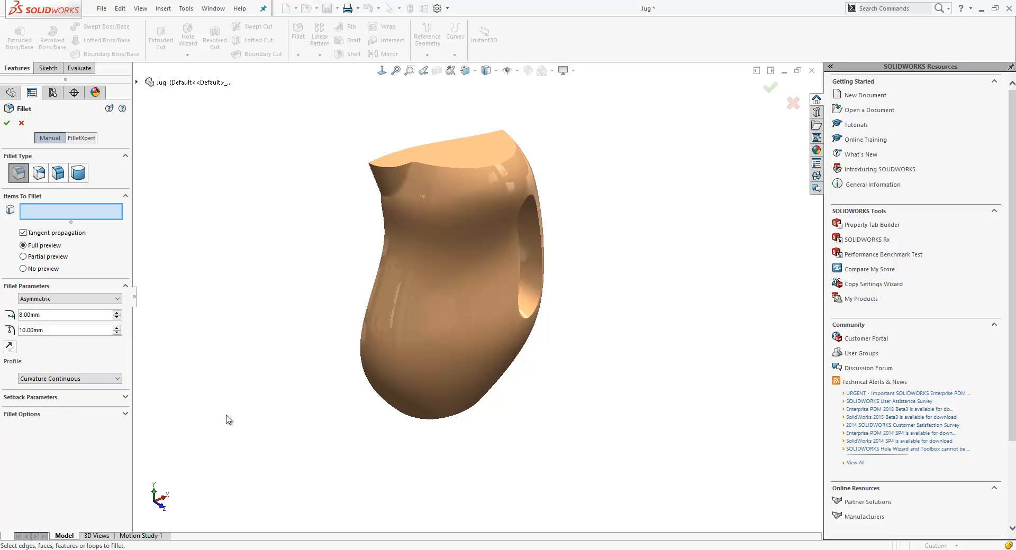
left_click(418, 422)
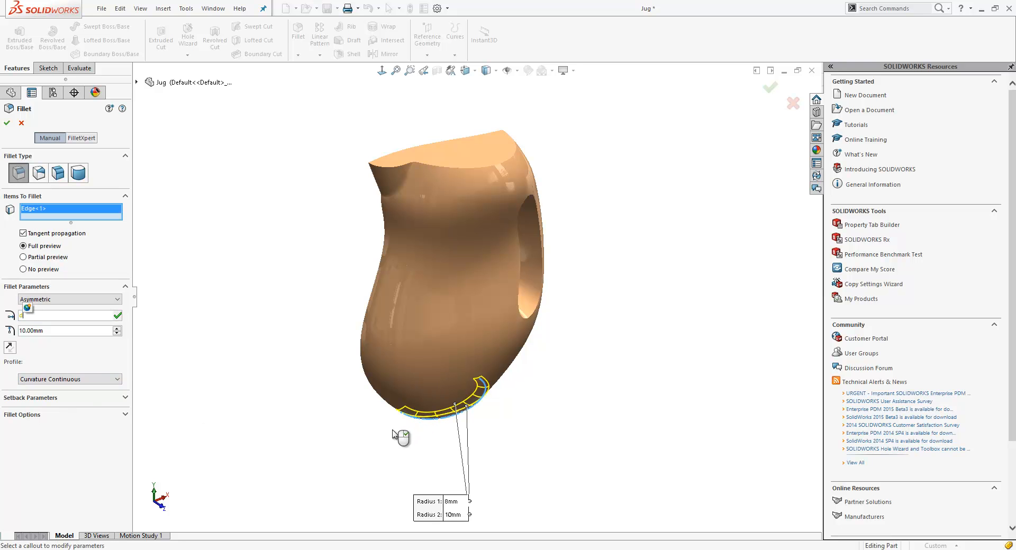
left_click(6, 123)
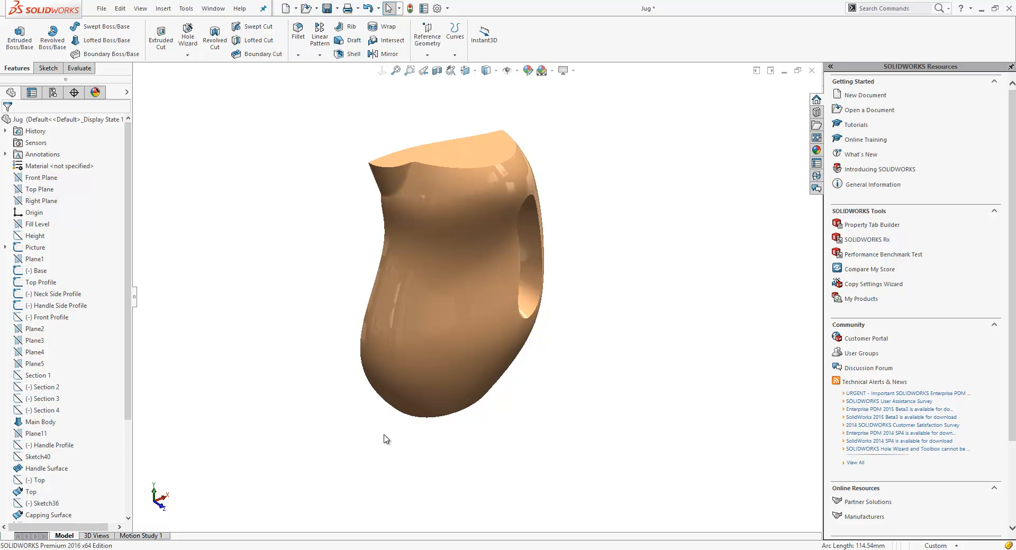
mouse_move(341, 417)
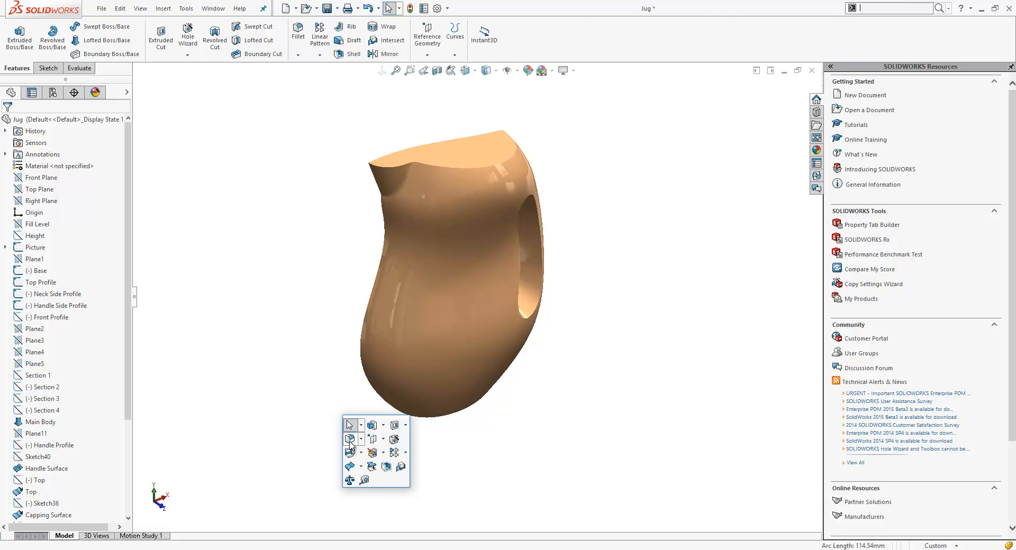
Set up a symmetric variable-size fillet on the handle-opening edge.
left_click(298, 35)
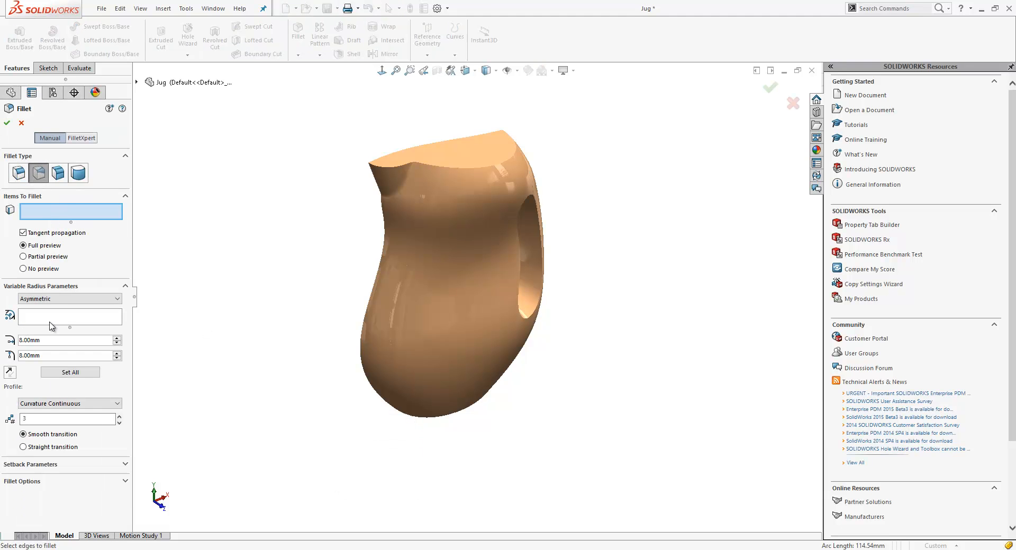
left_click(69, 299)
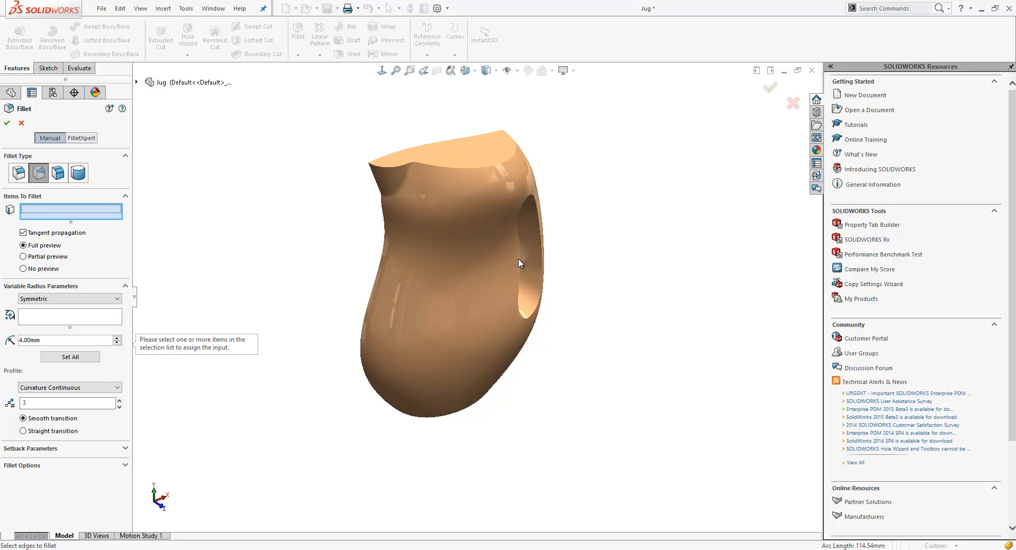
left_click(528, 260)
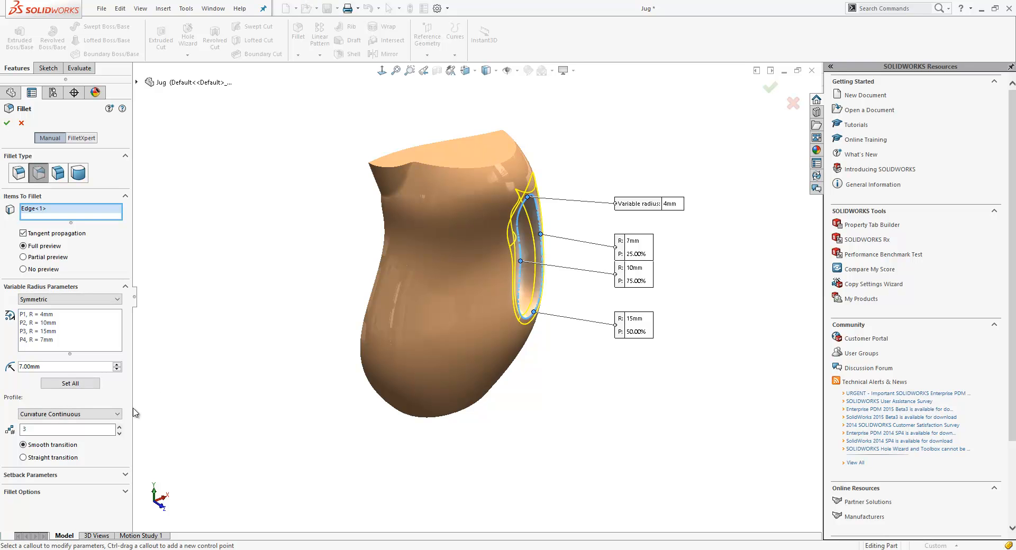
mouse_move(44, 418)
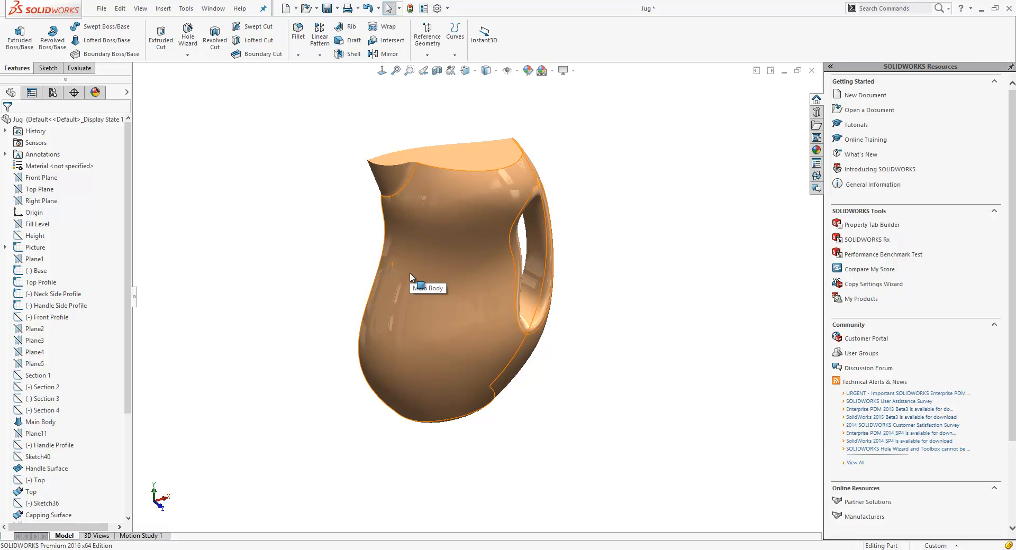
left_click(415, 279)
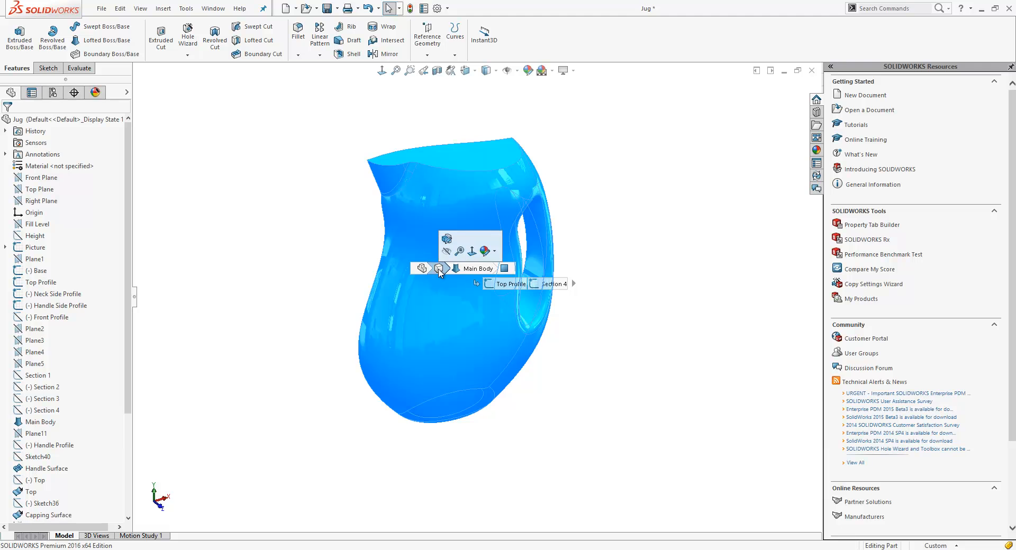
left_click(438, 268)
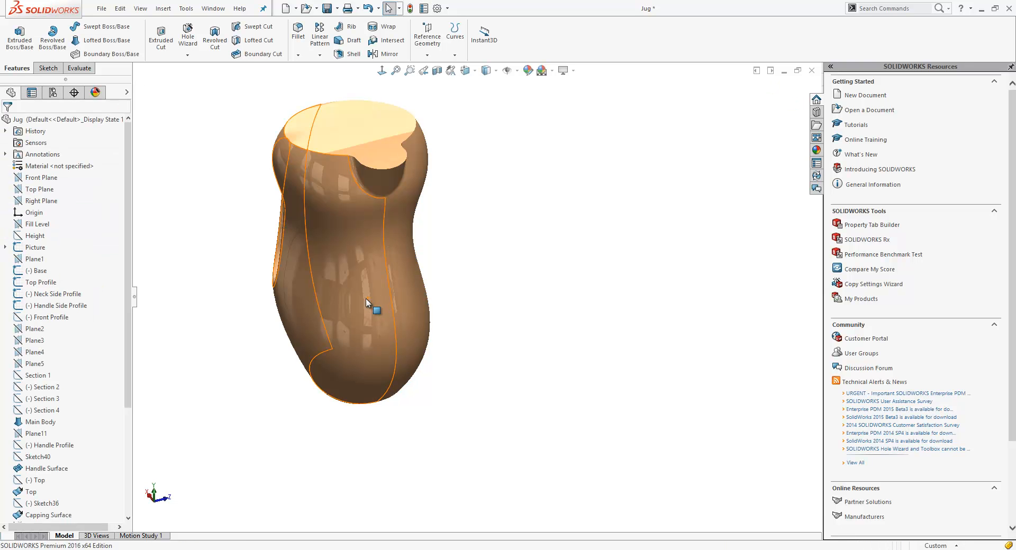
left_click_drag(366, 305, 266, 295)
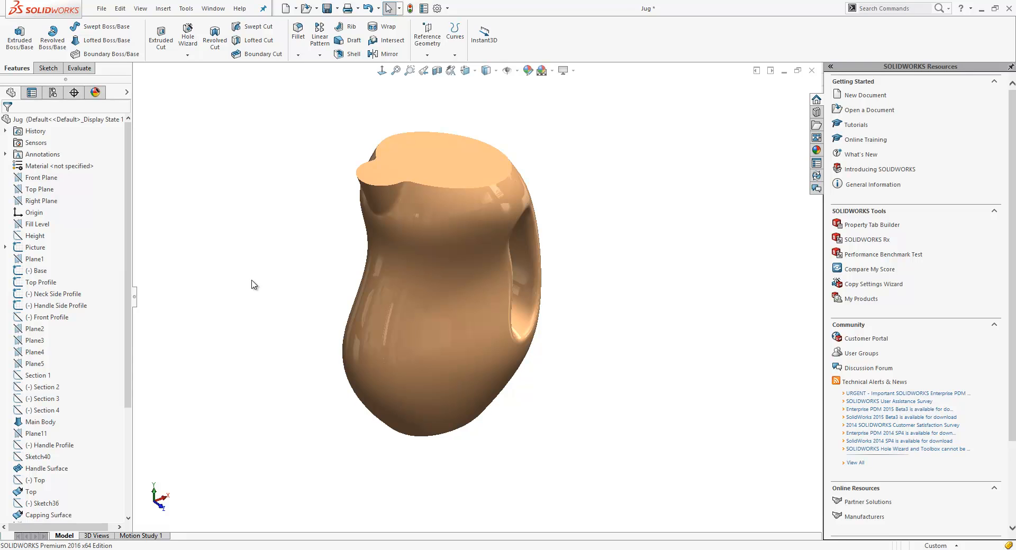
left_click(353, 54)
type("1.5")
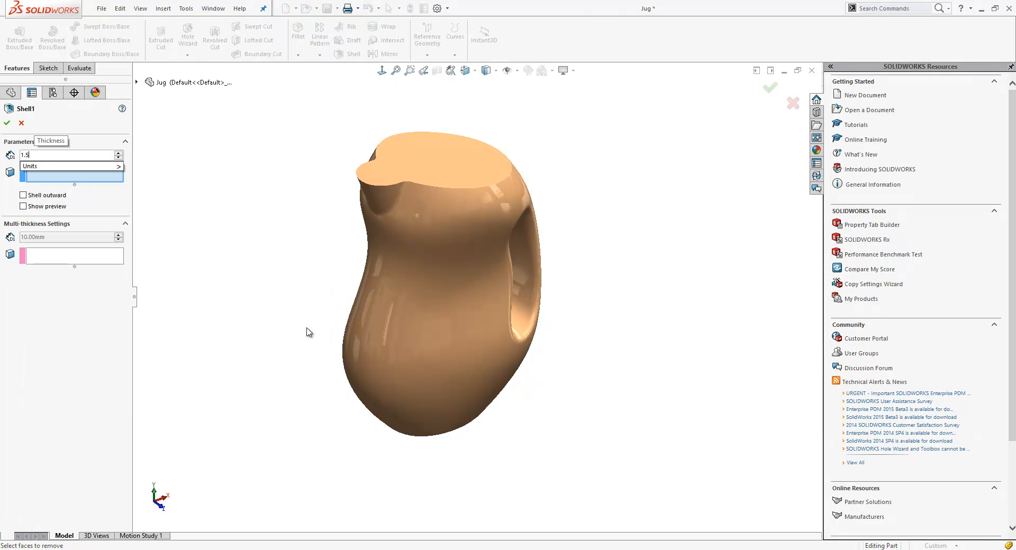
Remove the jug's top face and apply the 1.5 mm shell.
left_click(424, 167)
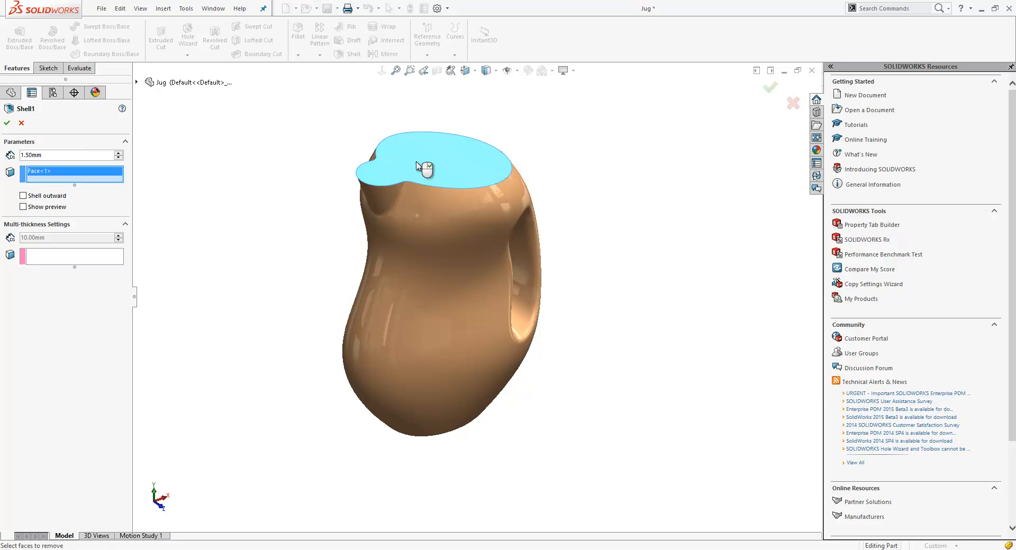
left_click(6, 123)
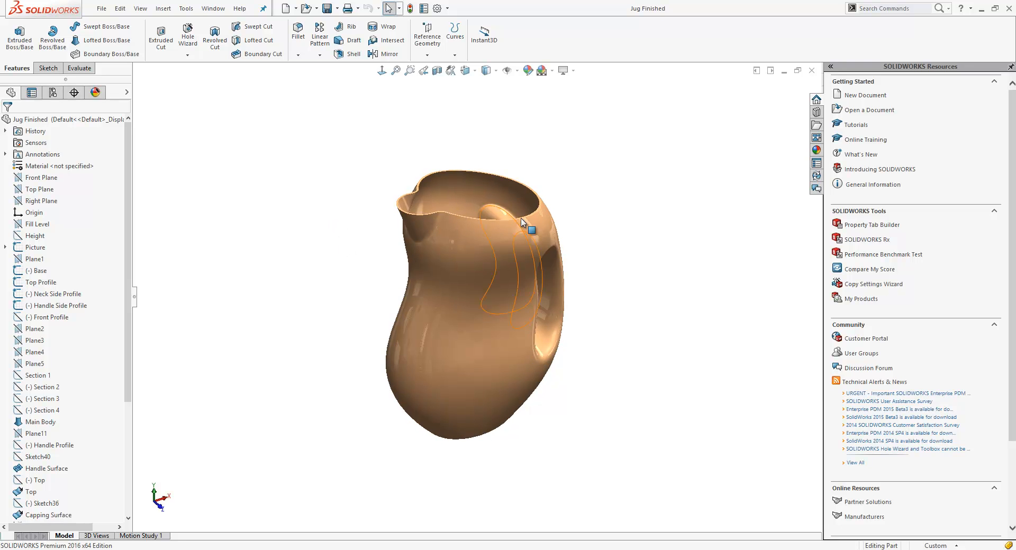
mouse_move(531, 234)
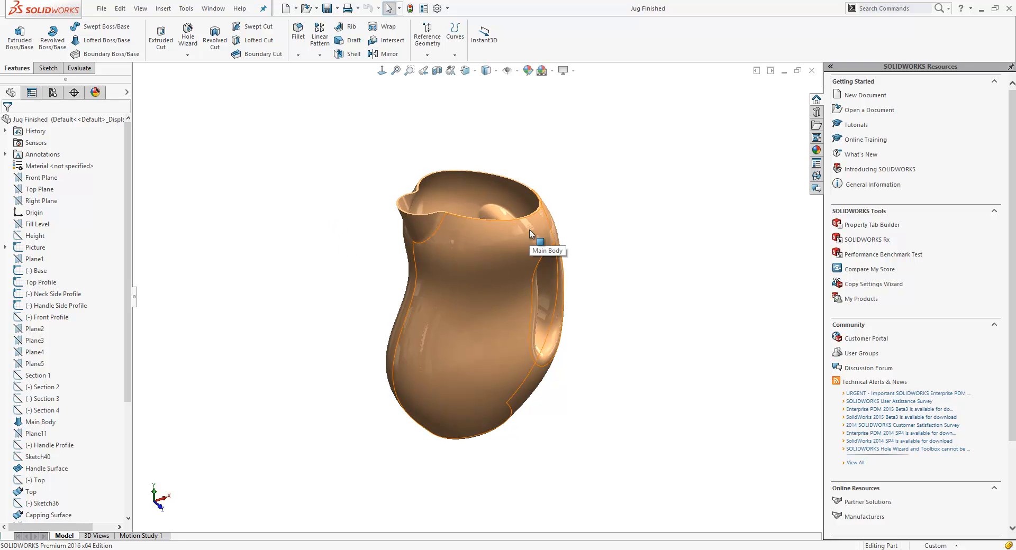
mouse_move(535, 225)
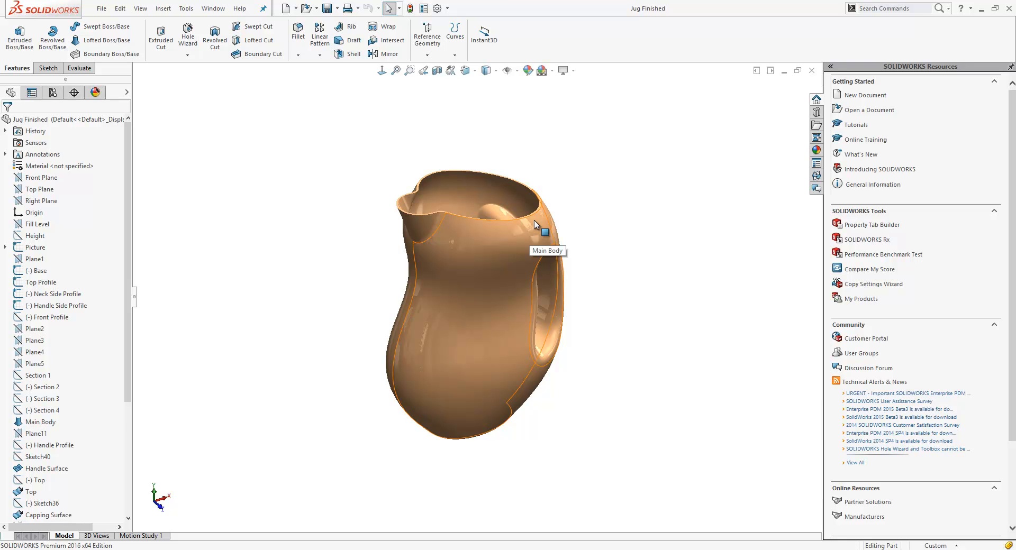
mouse_move(537, 230)
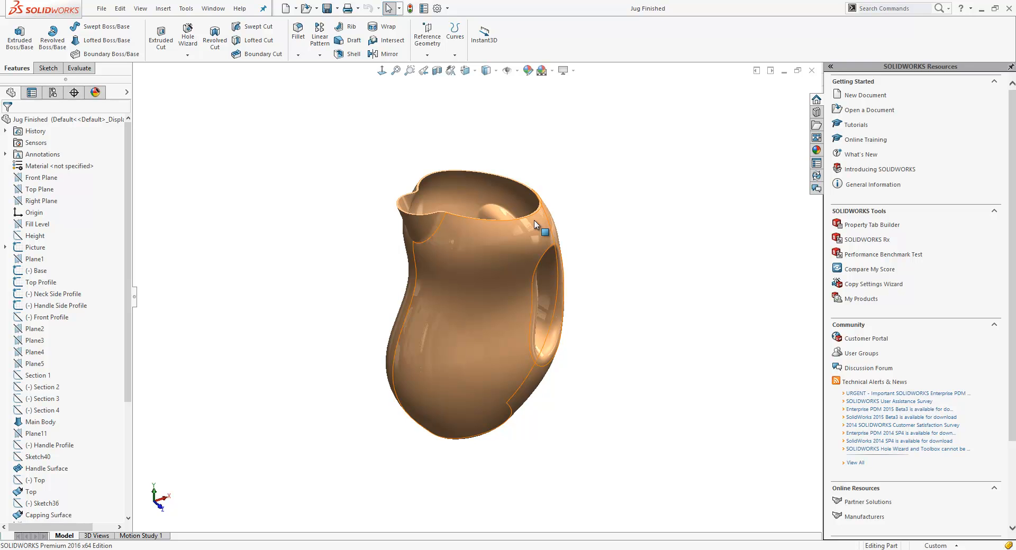
mouse_move(398, 361)
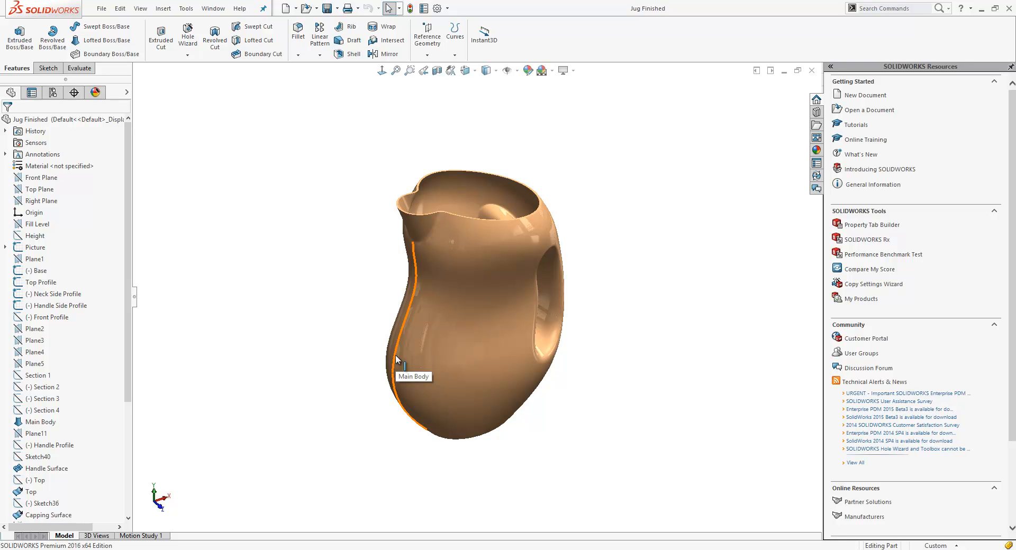
mouse_move(398, 363)
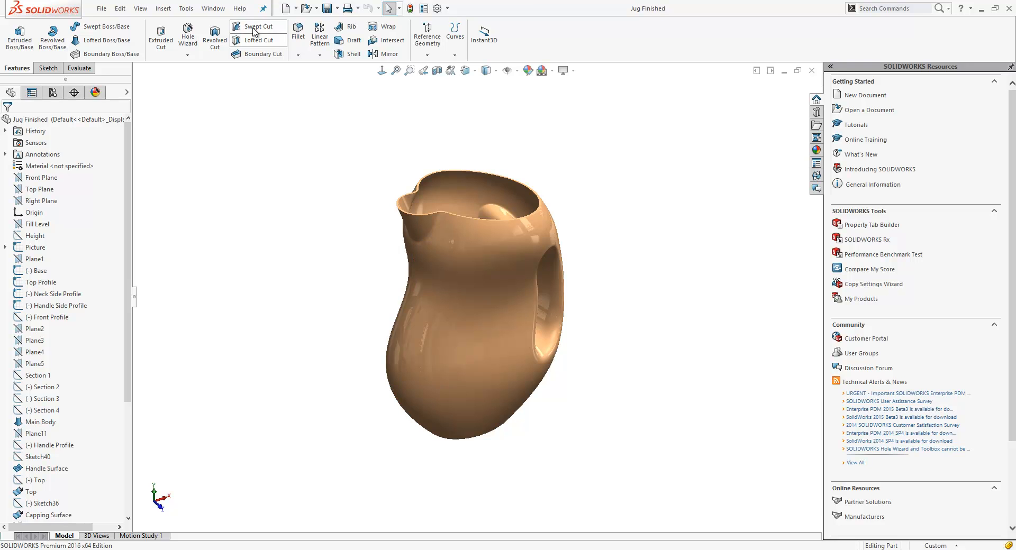
mouse_move(139, 202)
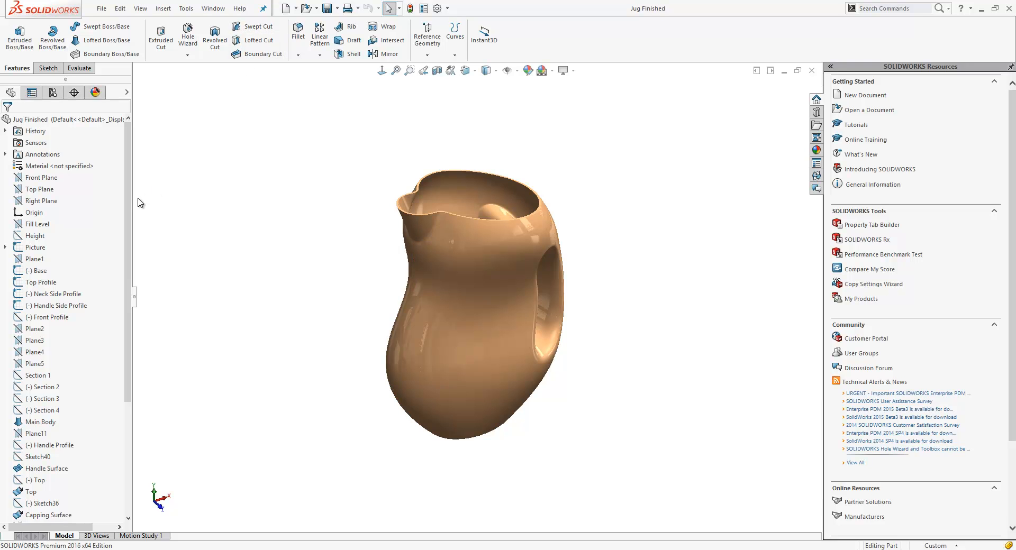
mouse_move(138, 268)
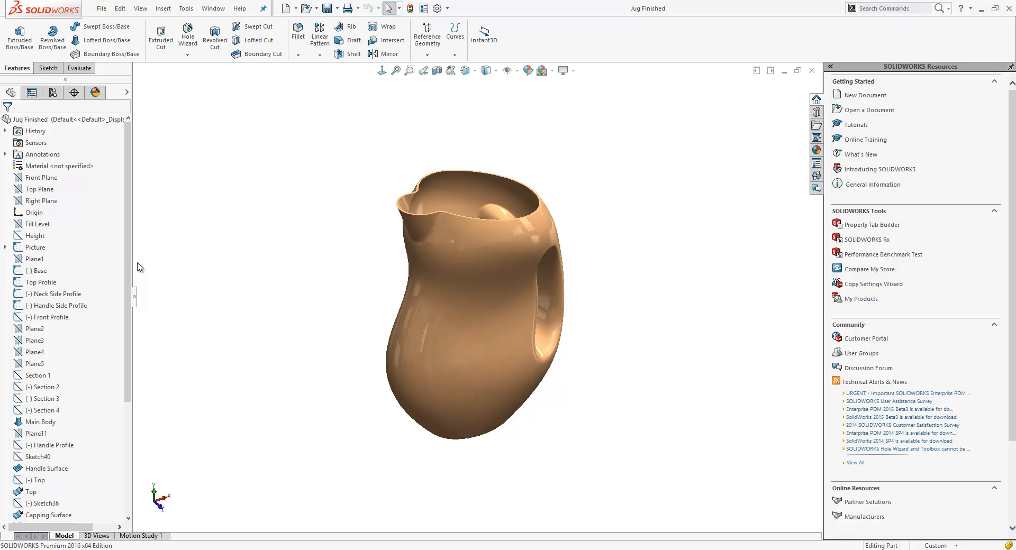
Intersect the Fill Level plane with Shell1, keeping the internal region as a fill-volume solid.
right_click(223, 279)
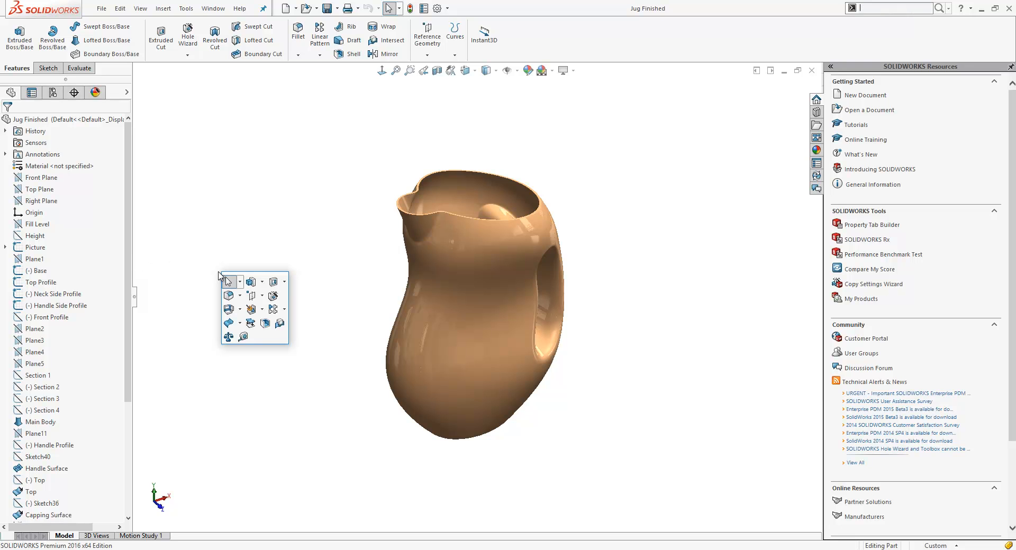
mouse_move(280, 324)
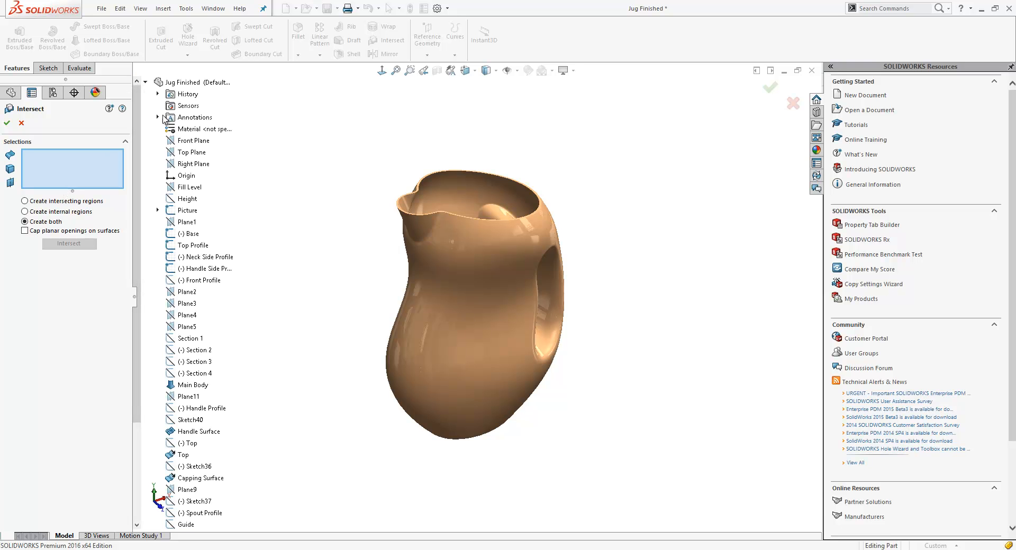
left_click(188, 187)
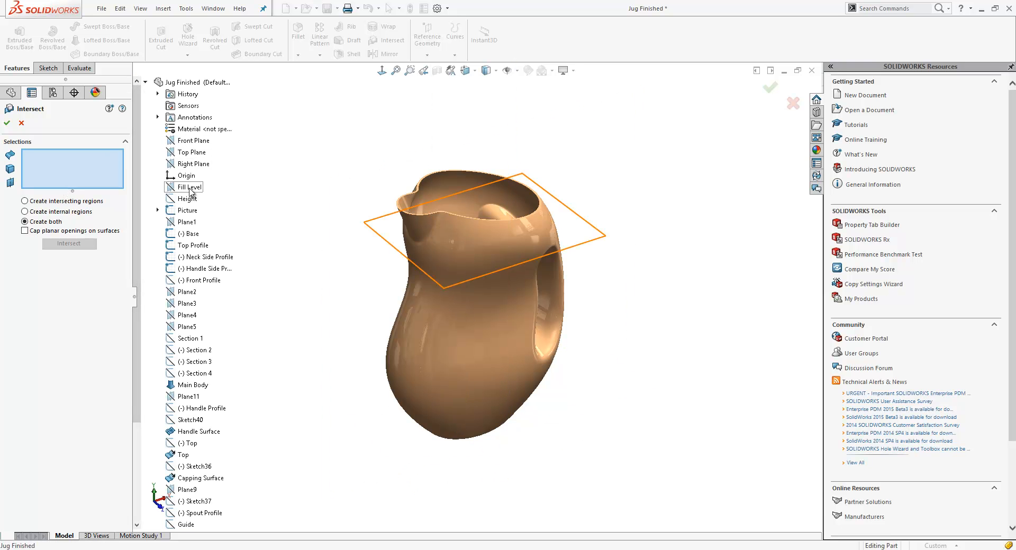
left_click(190, 187)
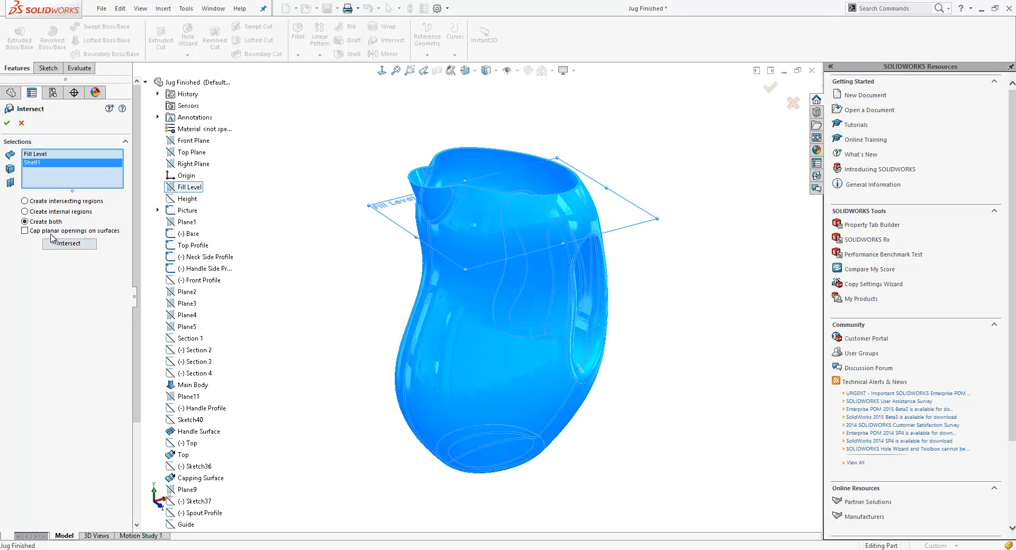
left_click(25, 211)
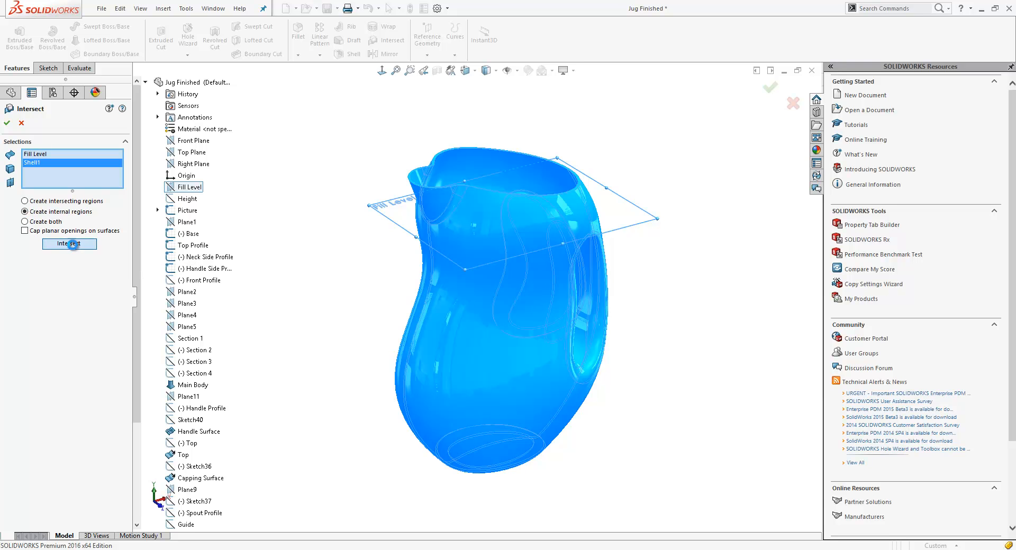
left_click(69, 244)
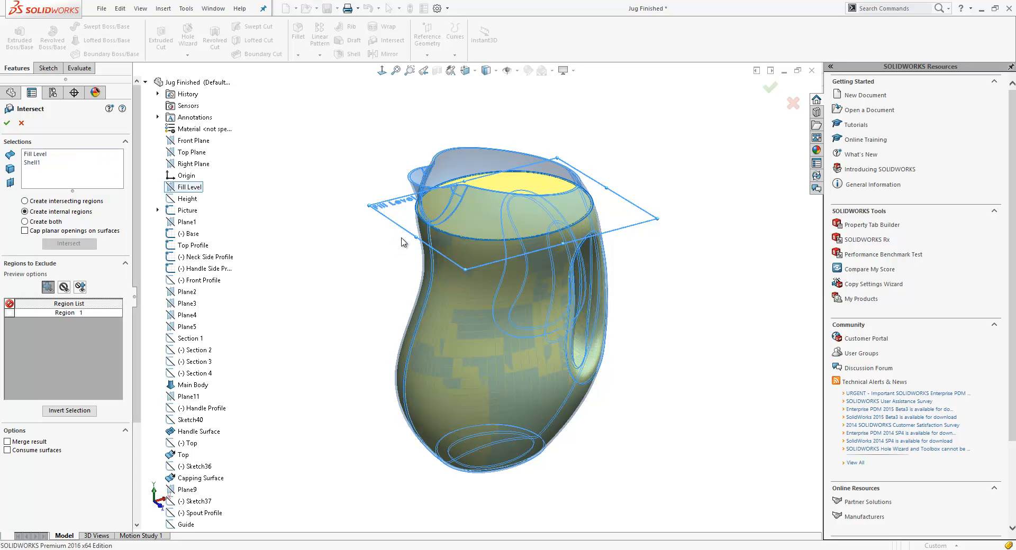
left_click(485, 198)
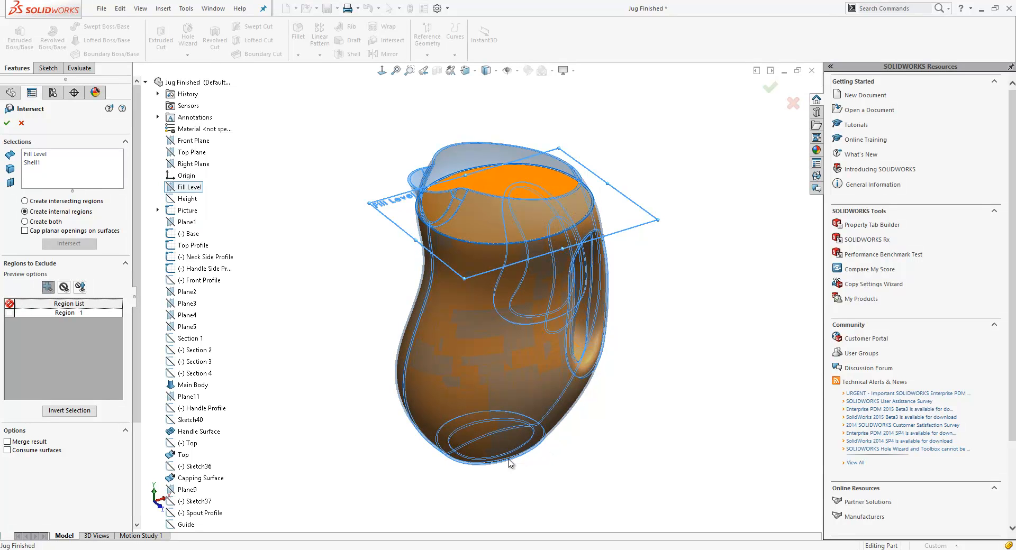
mouse_move(277, 357)
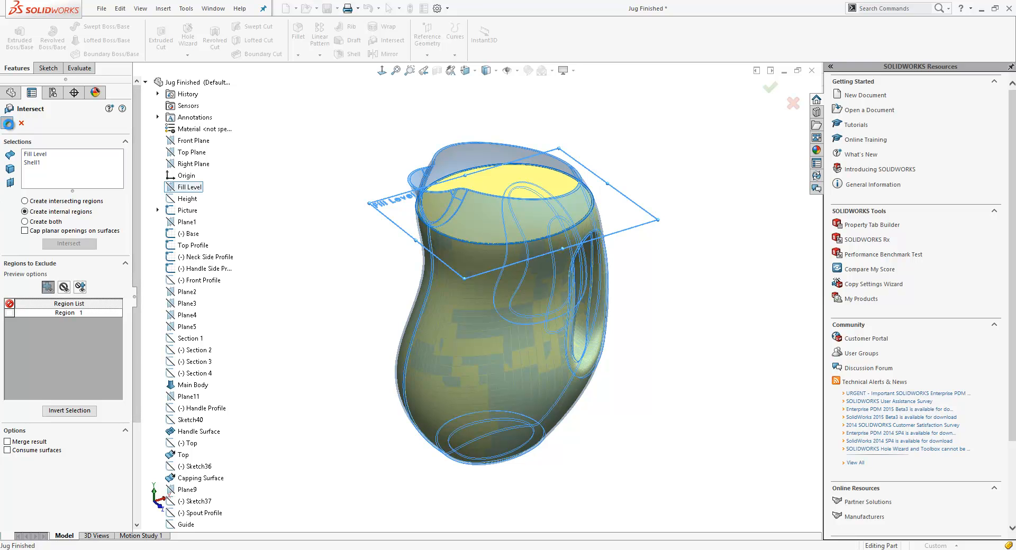
left_click(770, 87)
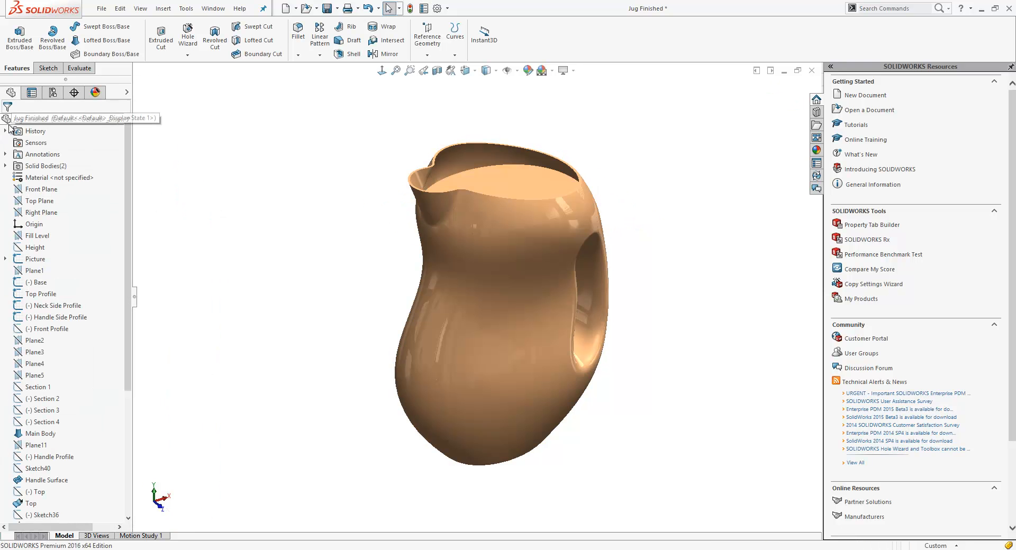
right_click(438, 214)
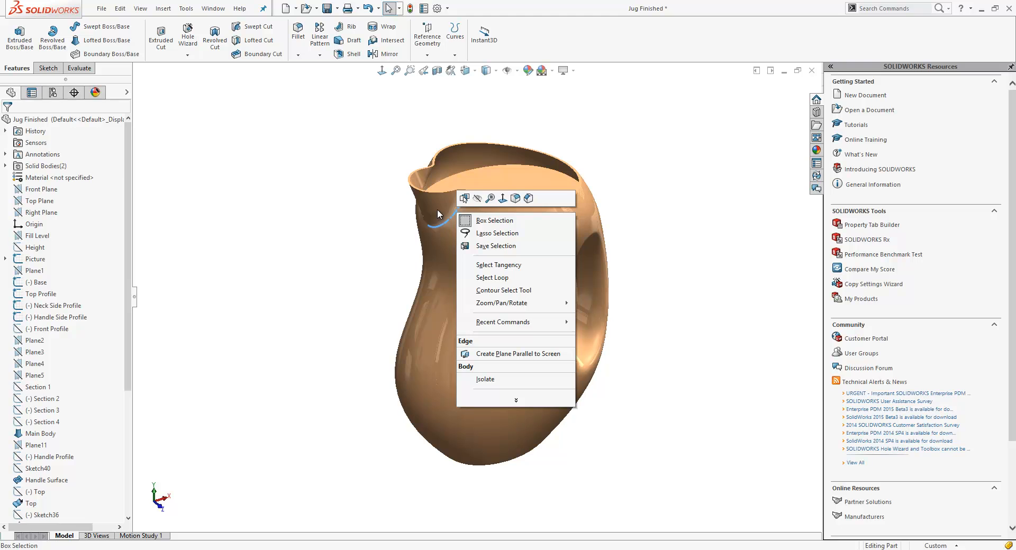